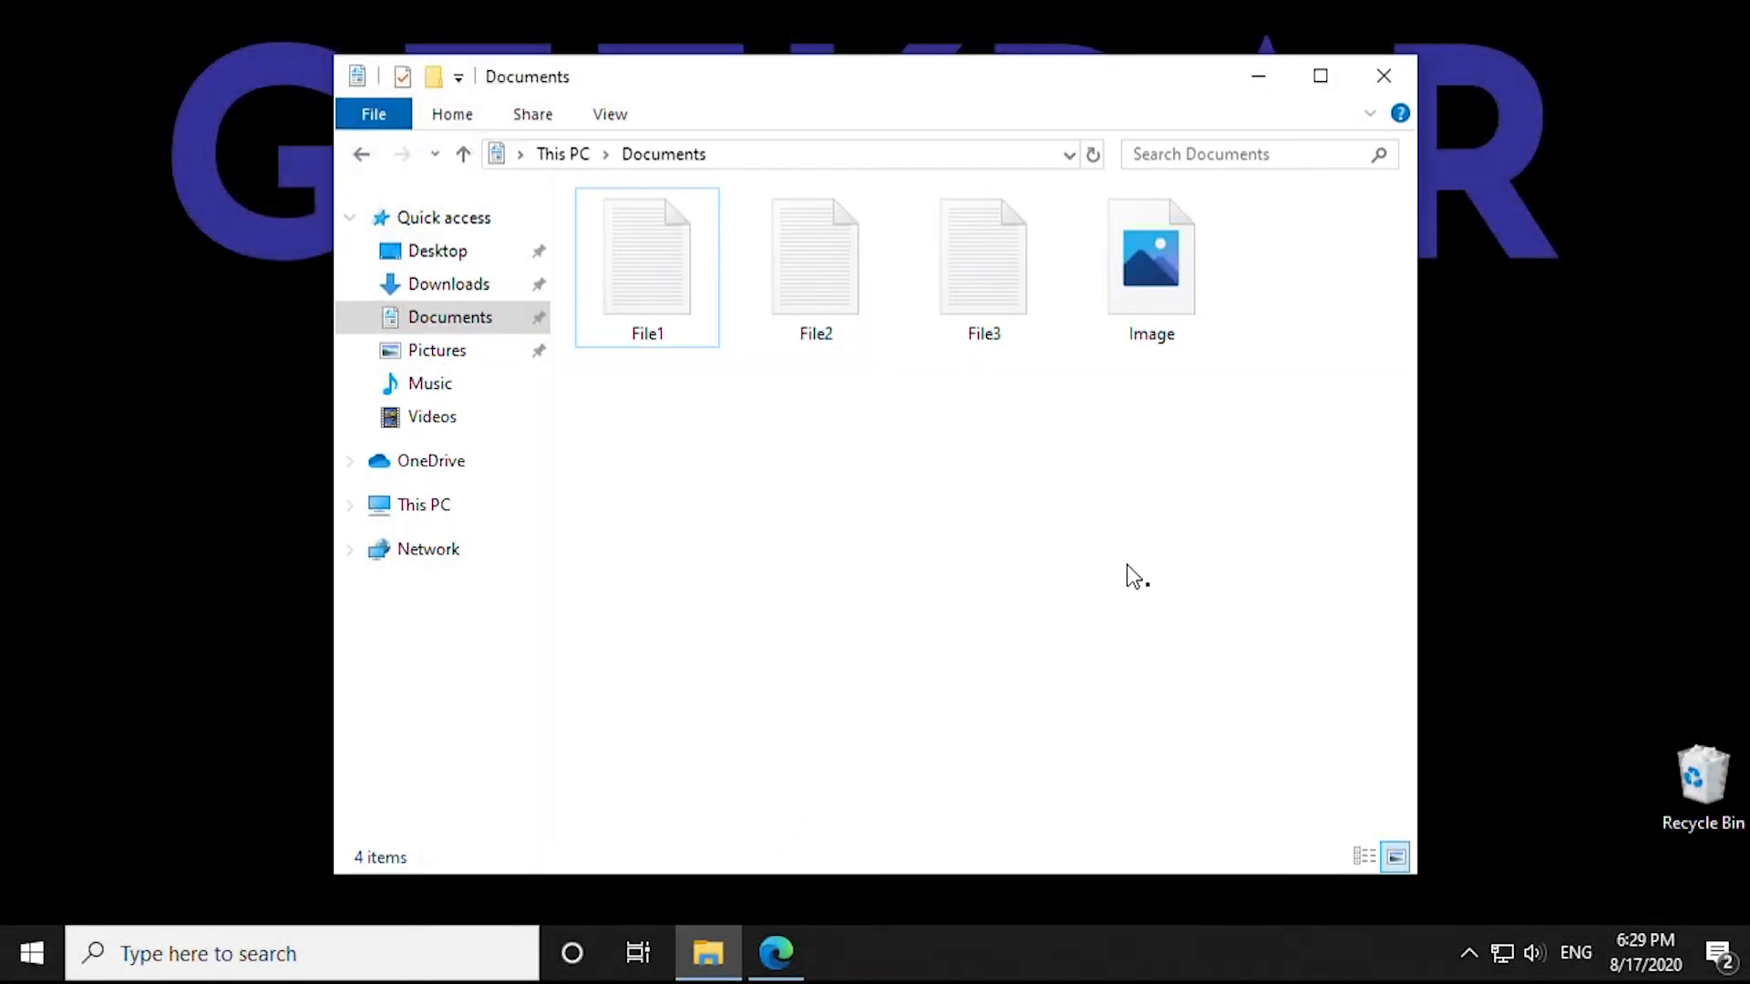
# Select File1, File2, File3 and Image in Documents and add them to a RarFiles archive.
pyautogui.click(647, 254)
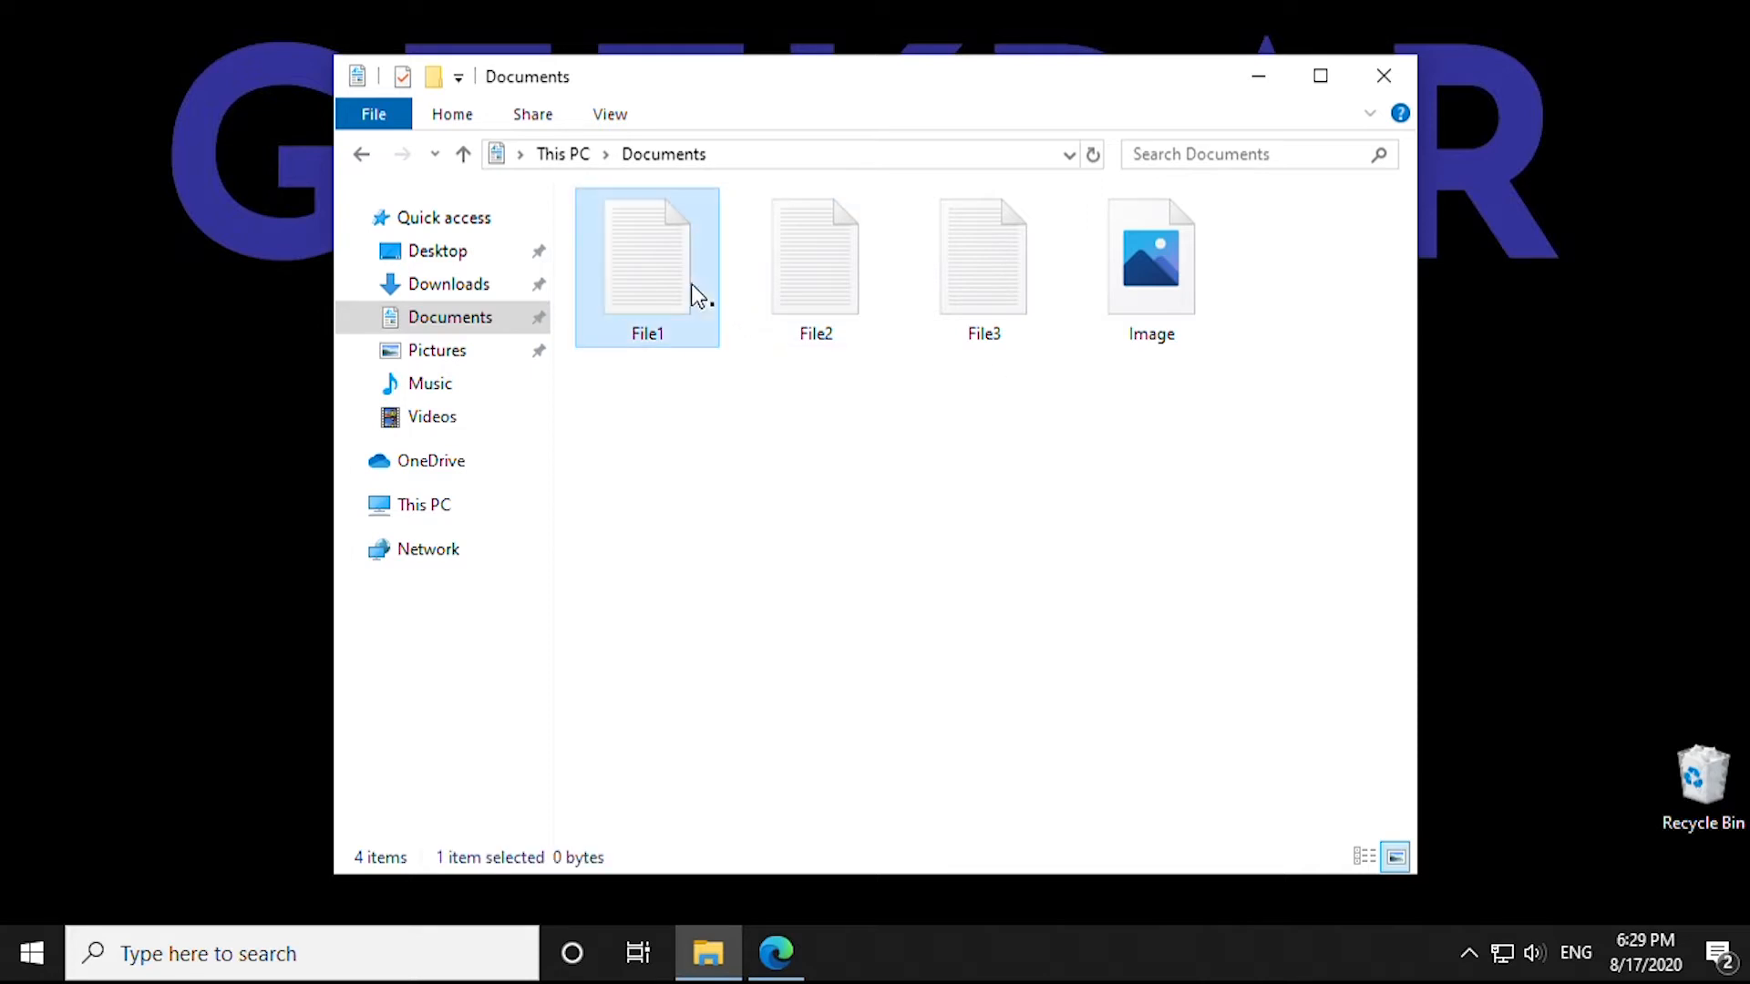
pyautogui.click(1149, 254)
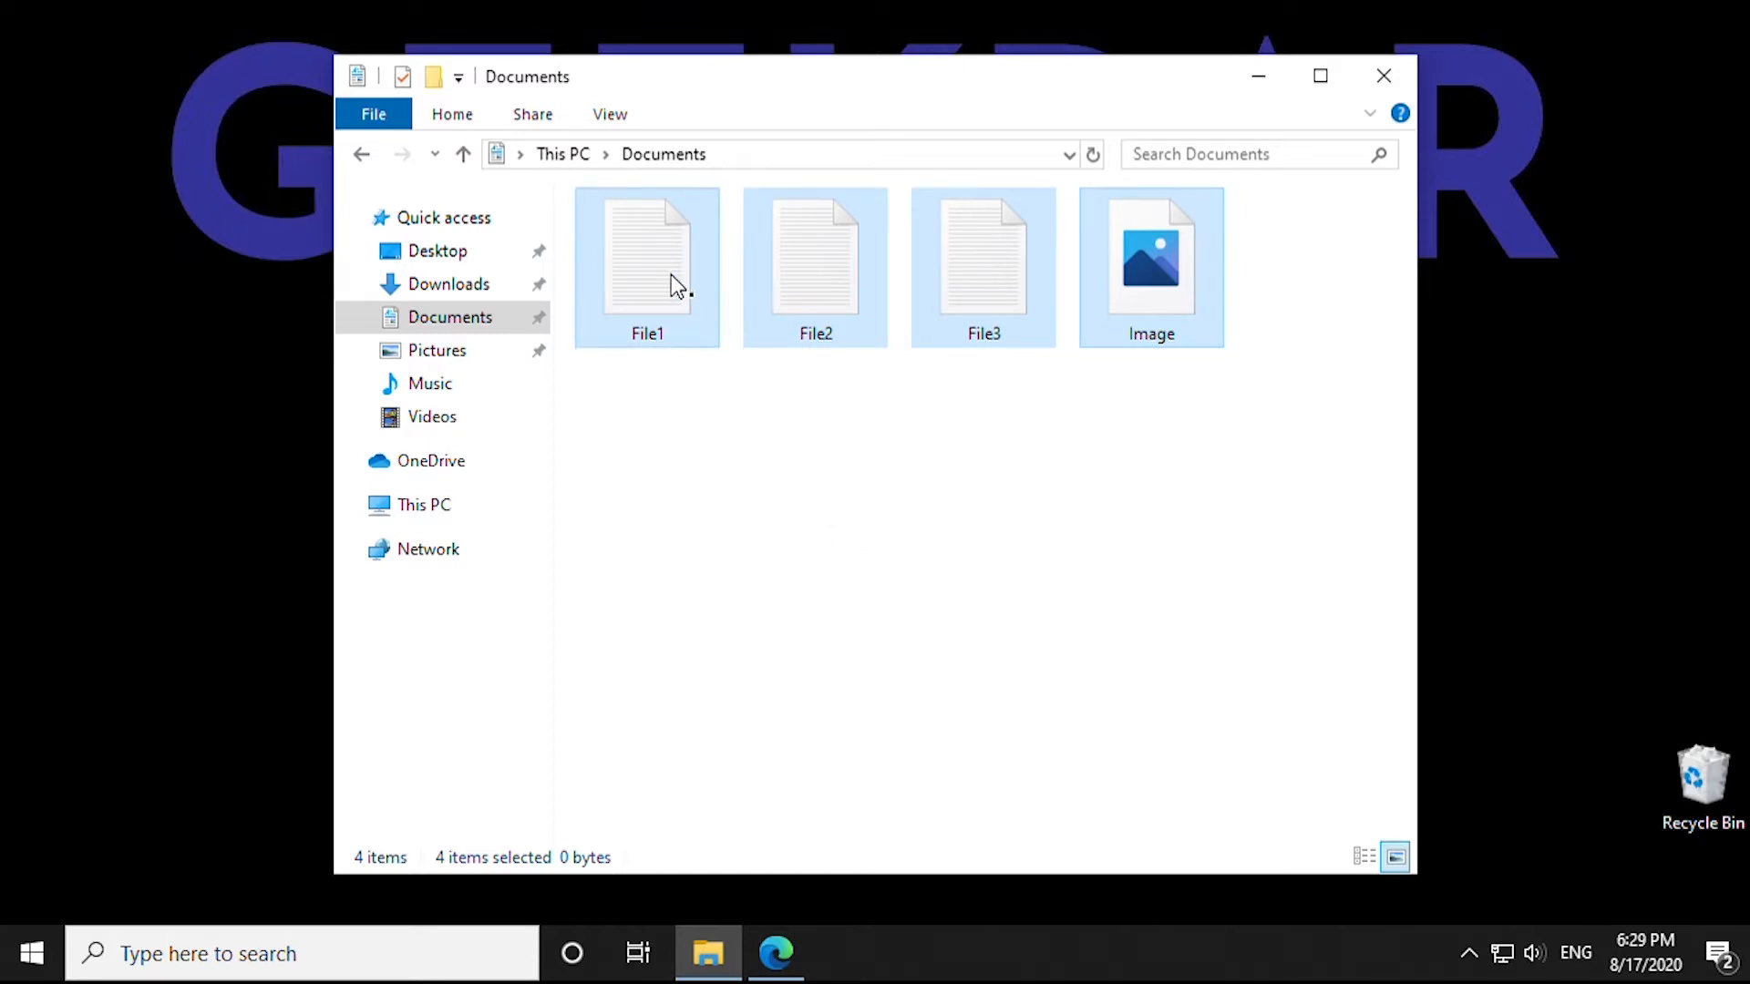
pyautogui.rightClick(676, 284)
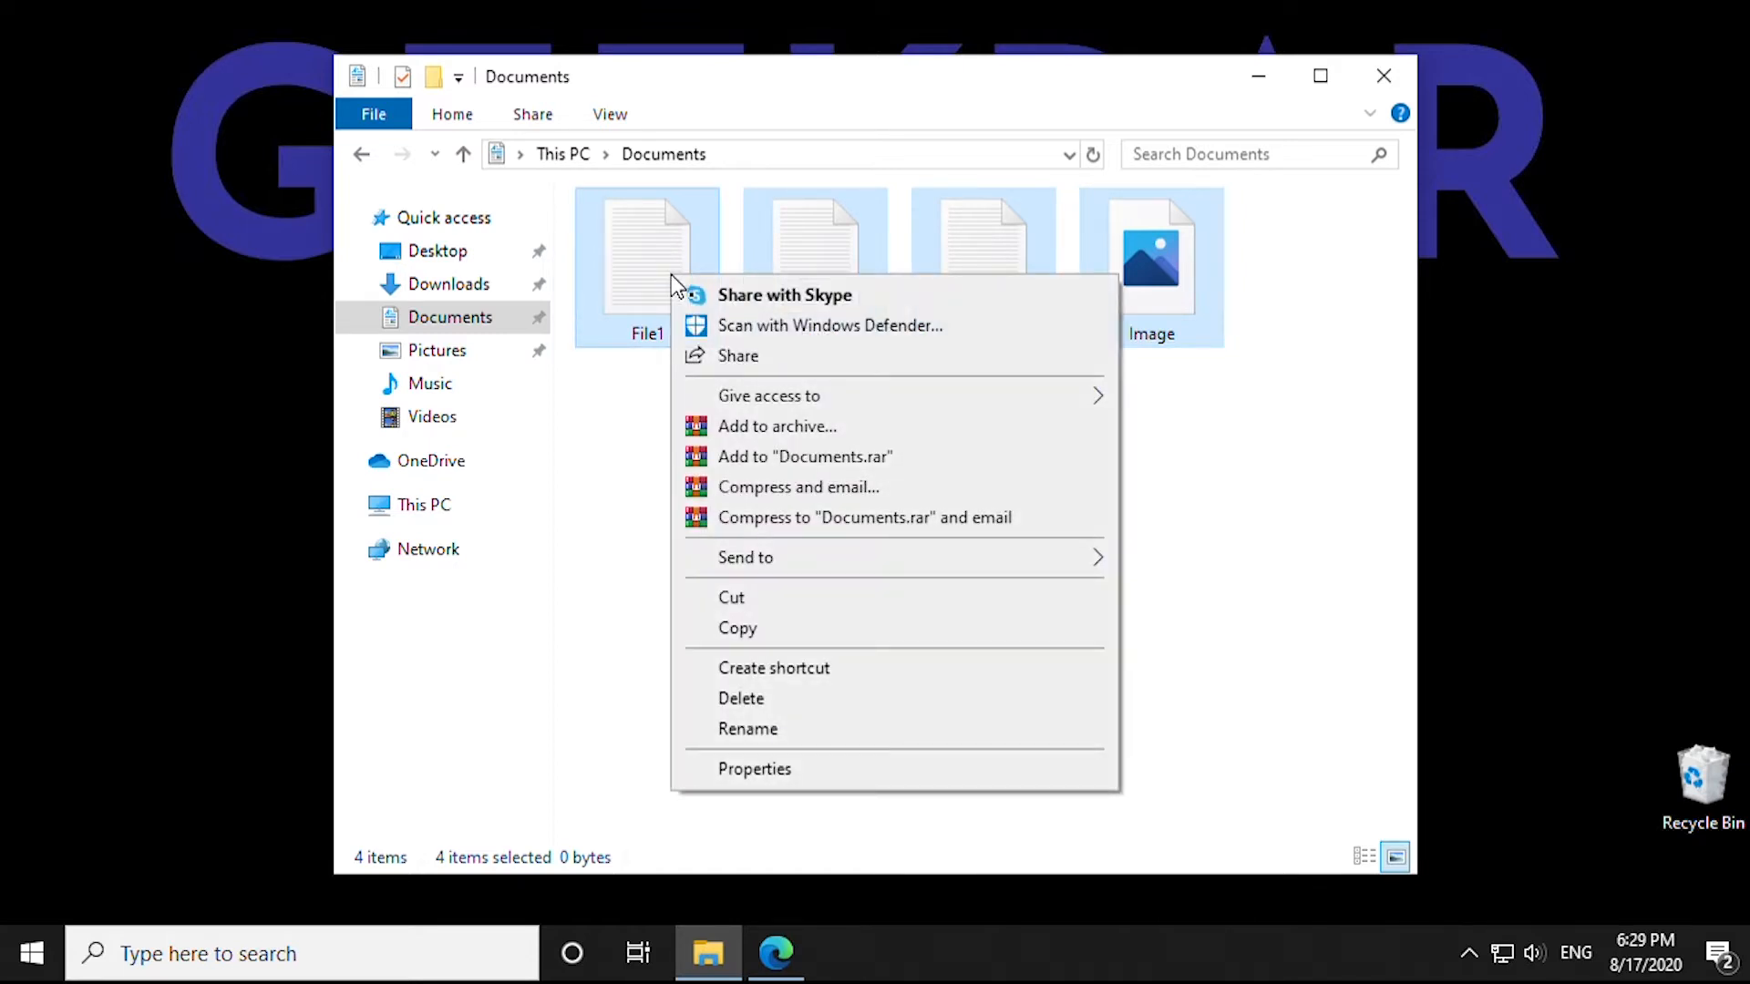
pyautogui.moveTo(776, 425)
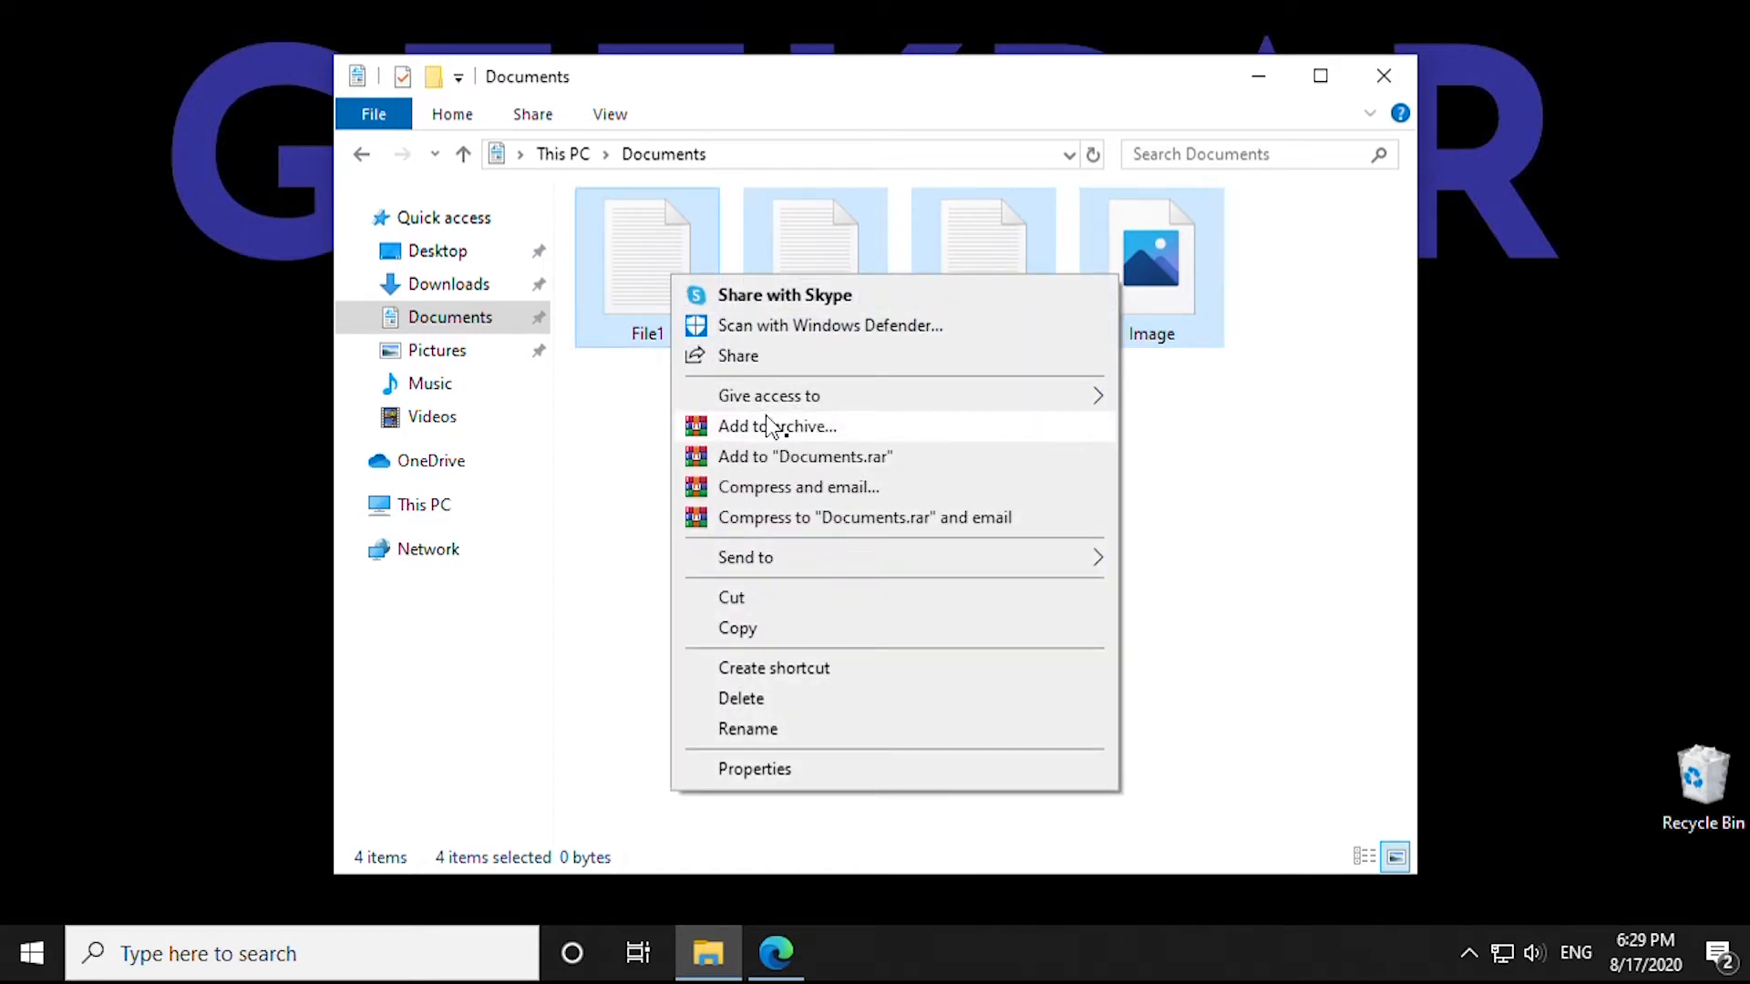
pyautogui.click(776, 425)
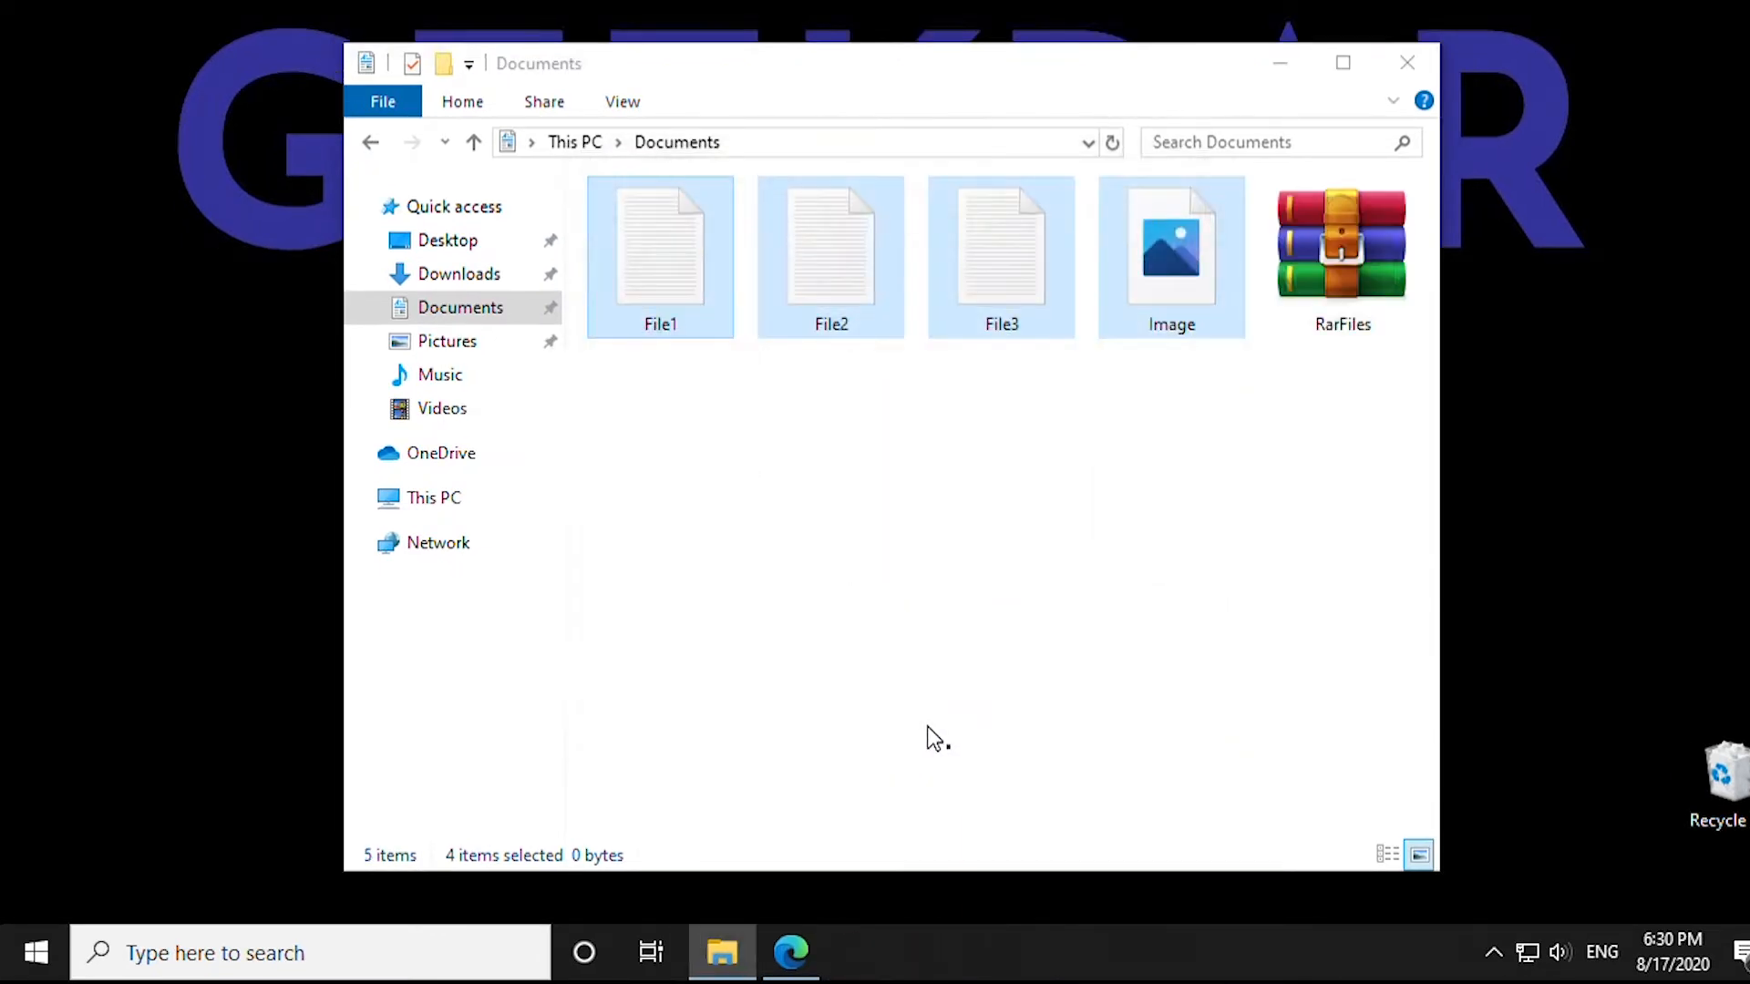
pyautogui.click(1341, 257)
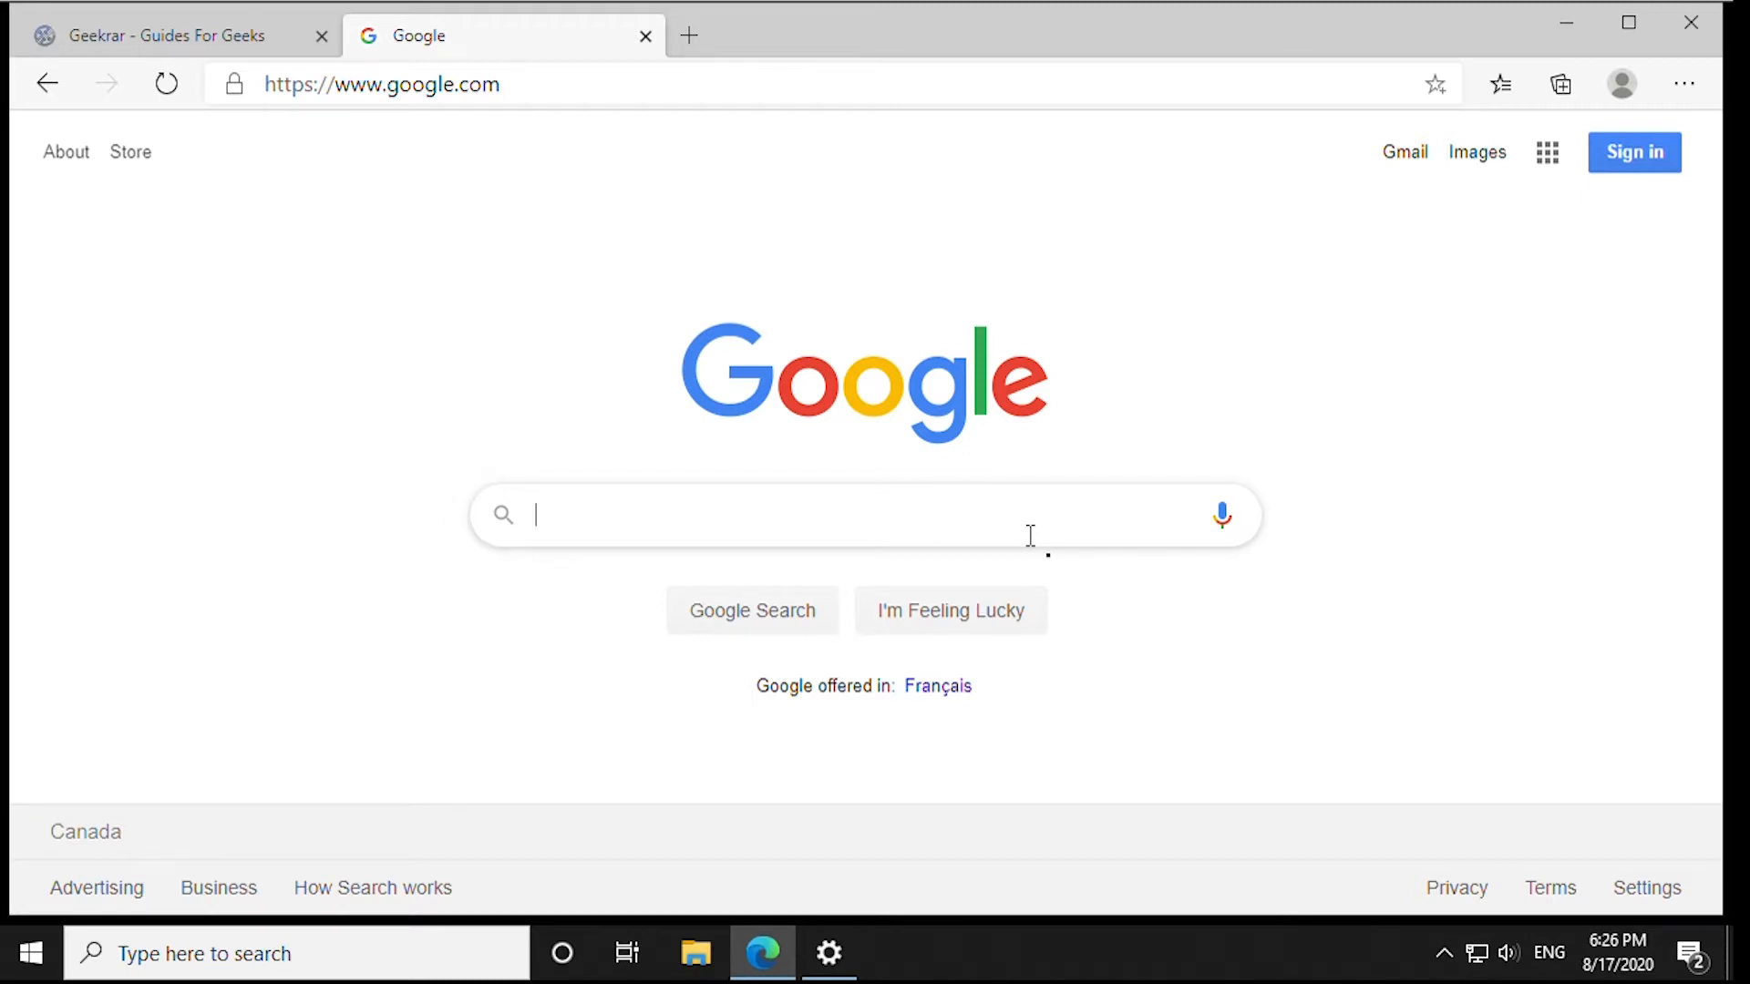
# Search Google for 'winrar'.
pyautogui.write('winrar')
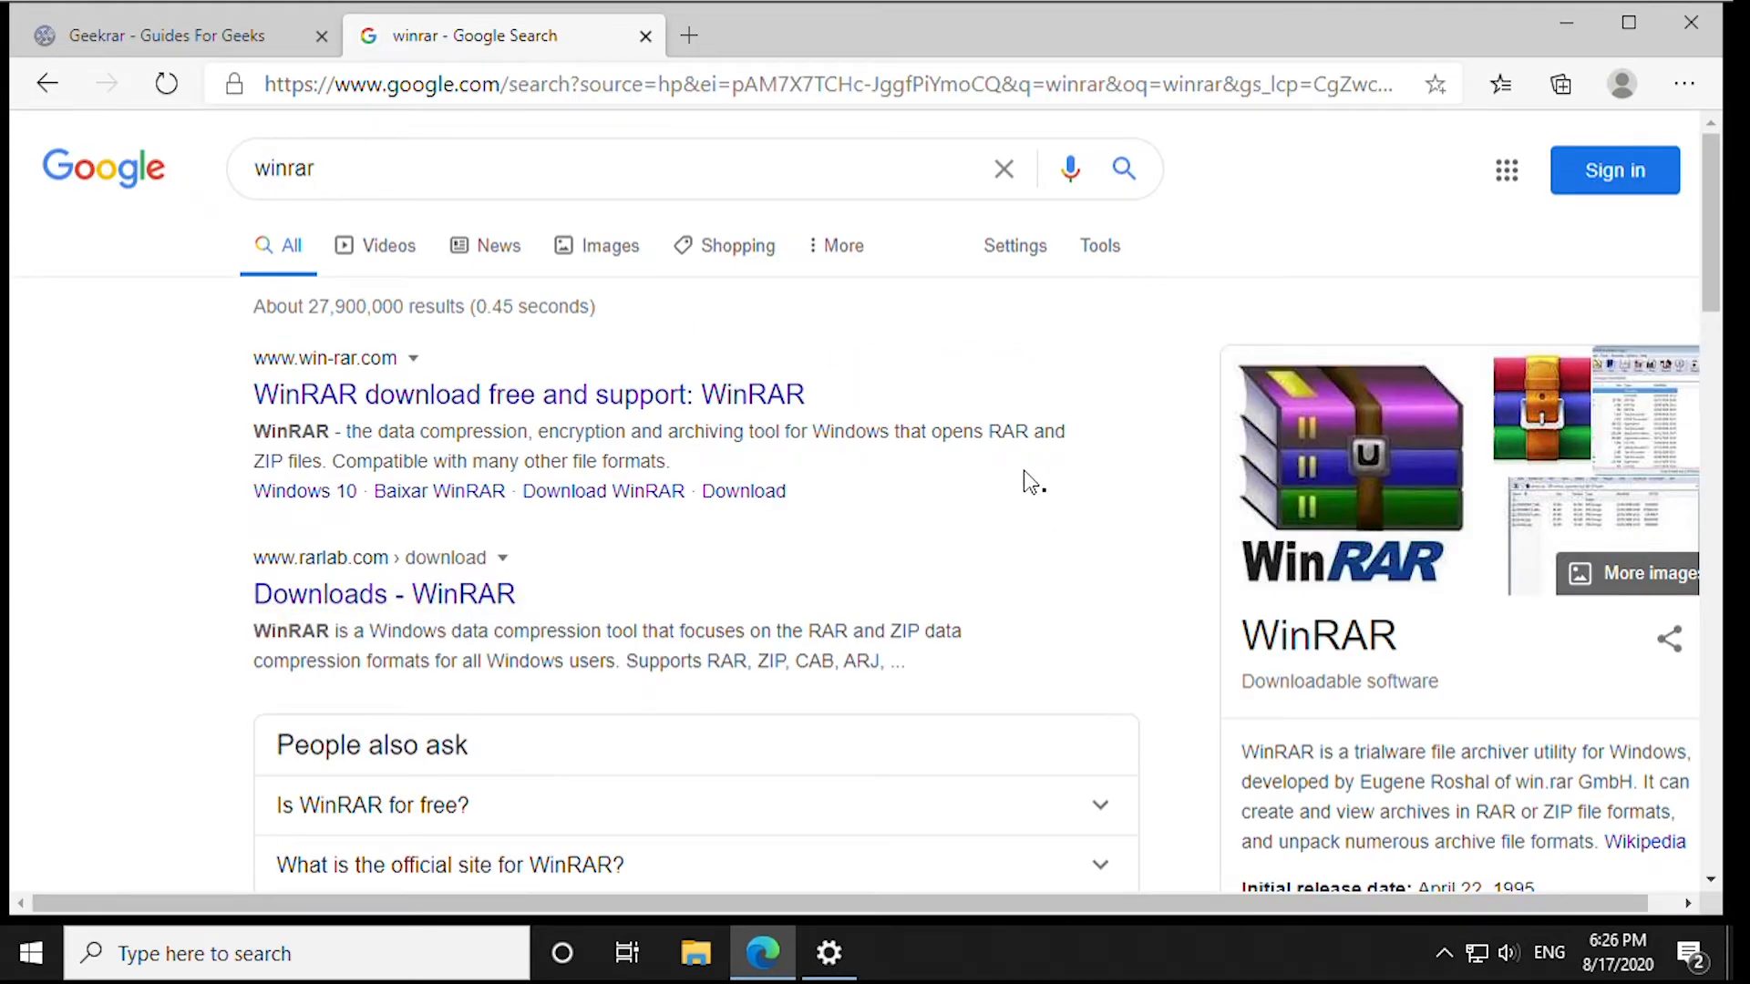
pyautogui.moveTo(383, 592)
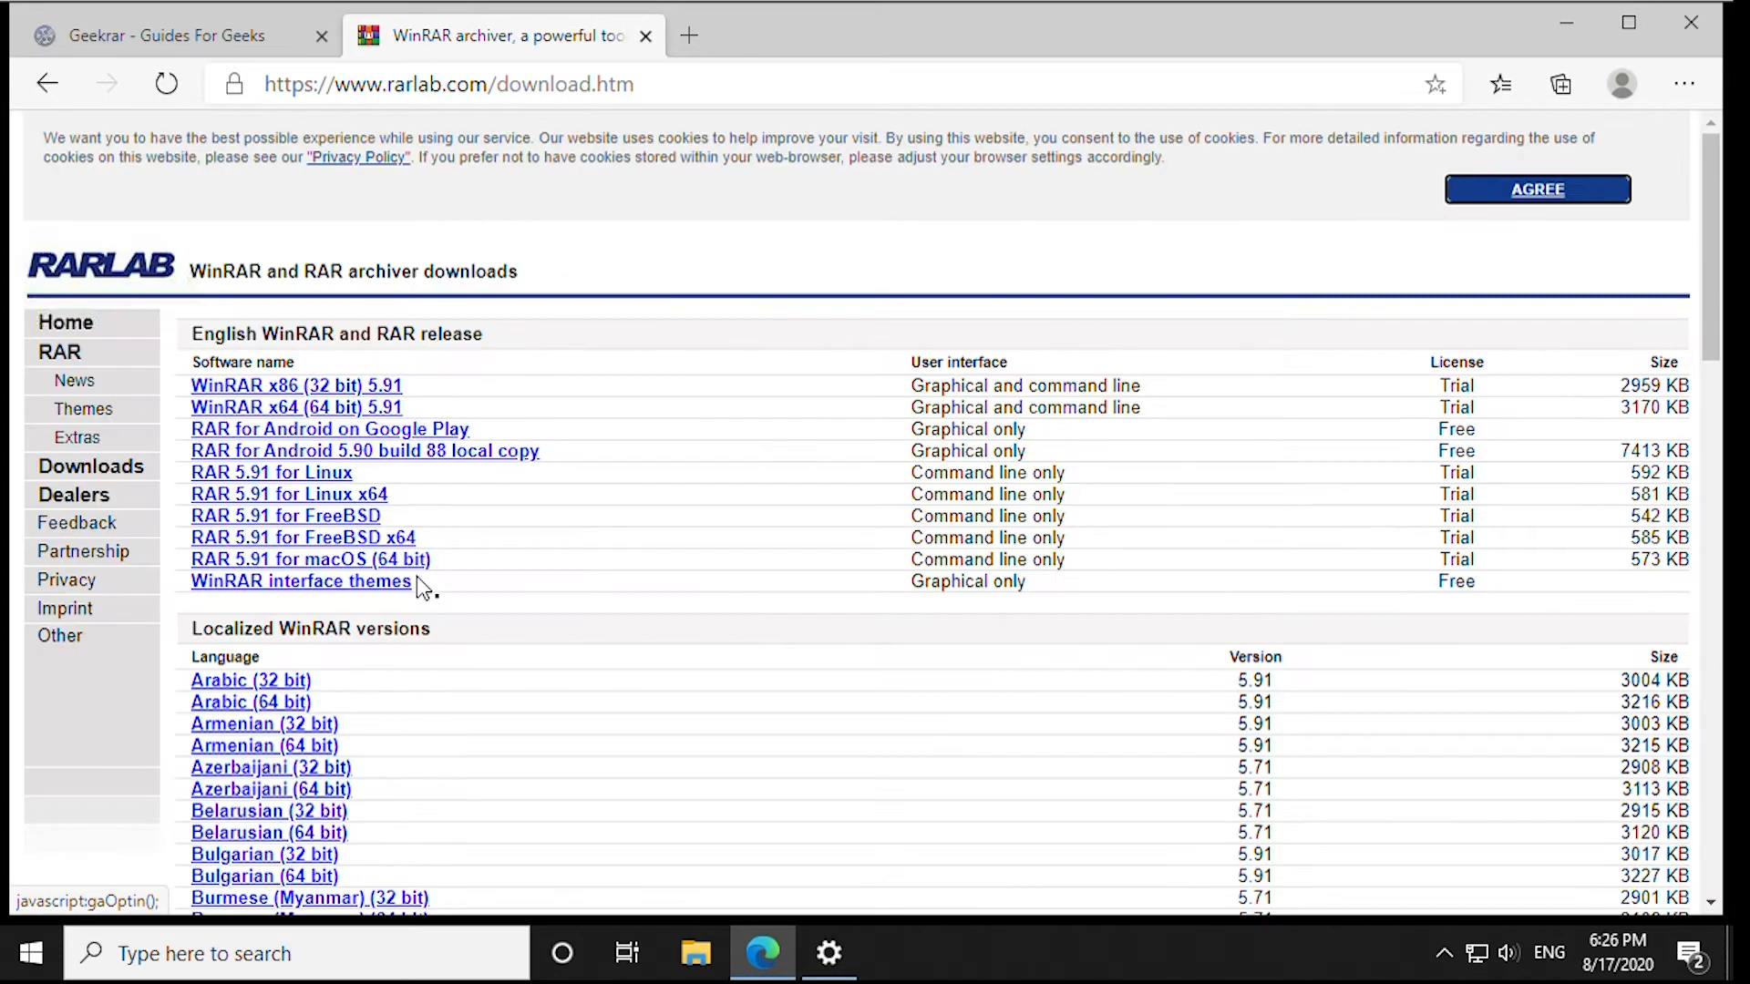
pyautogui.moveTo(702, 507)
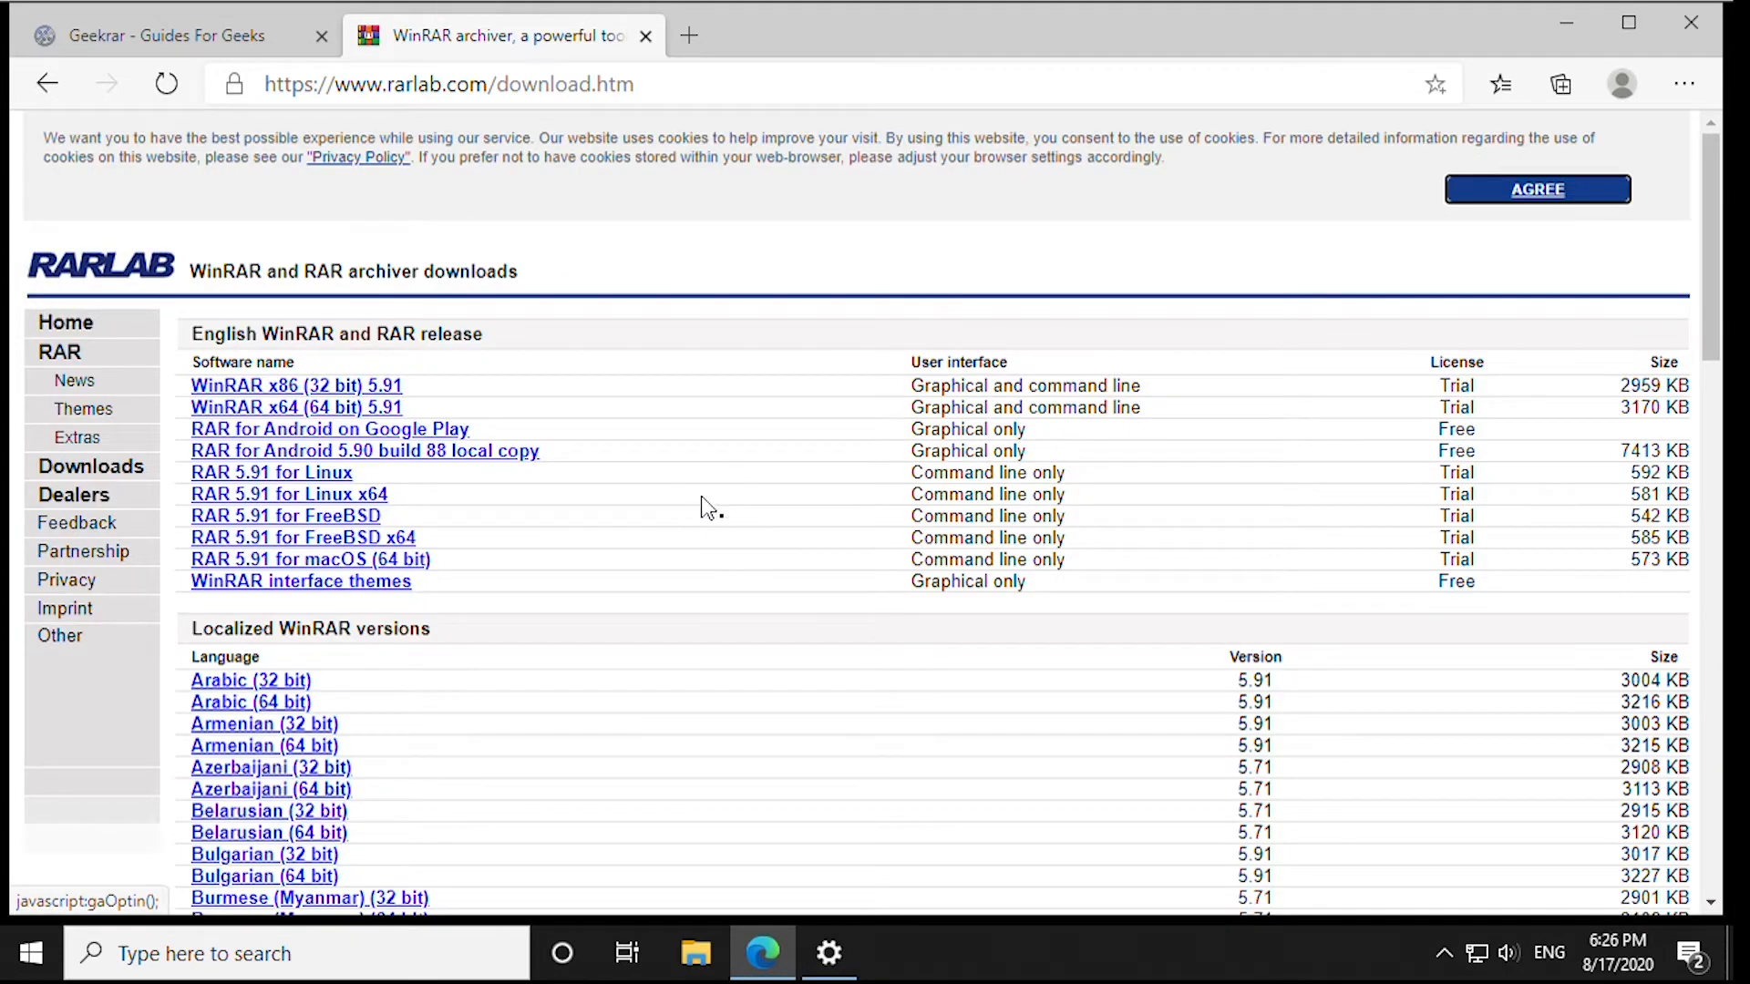
pyautogui.moveTo(296, 407)
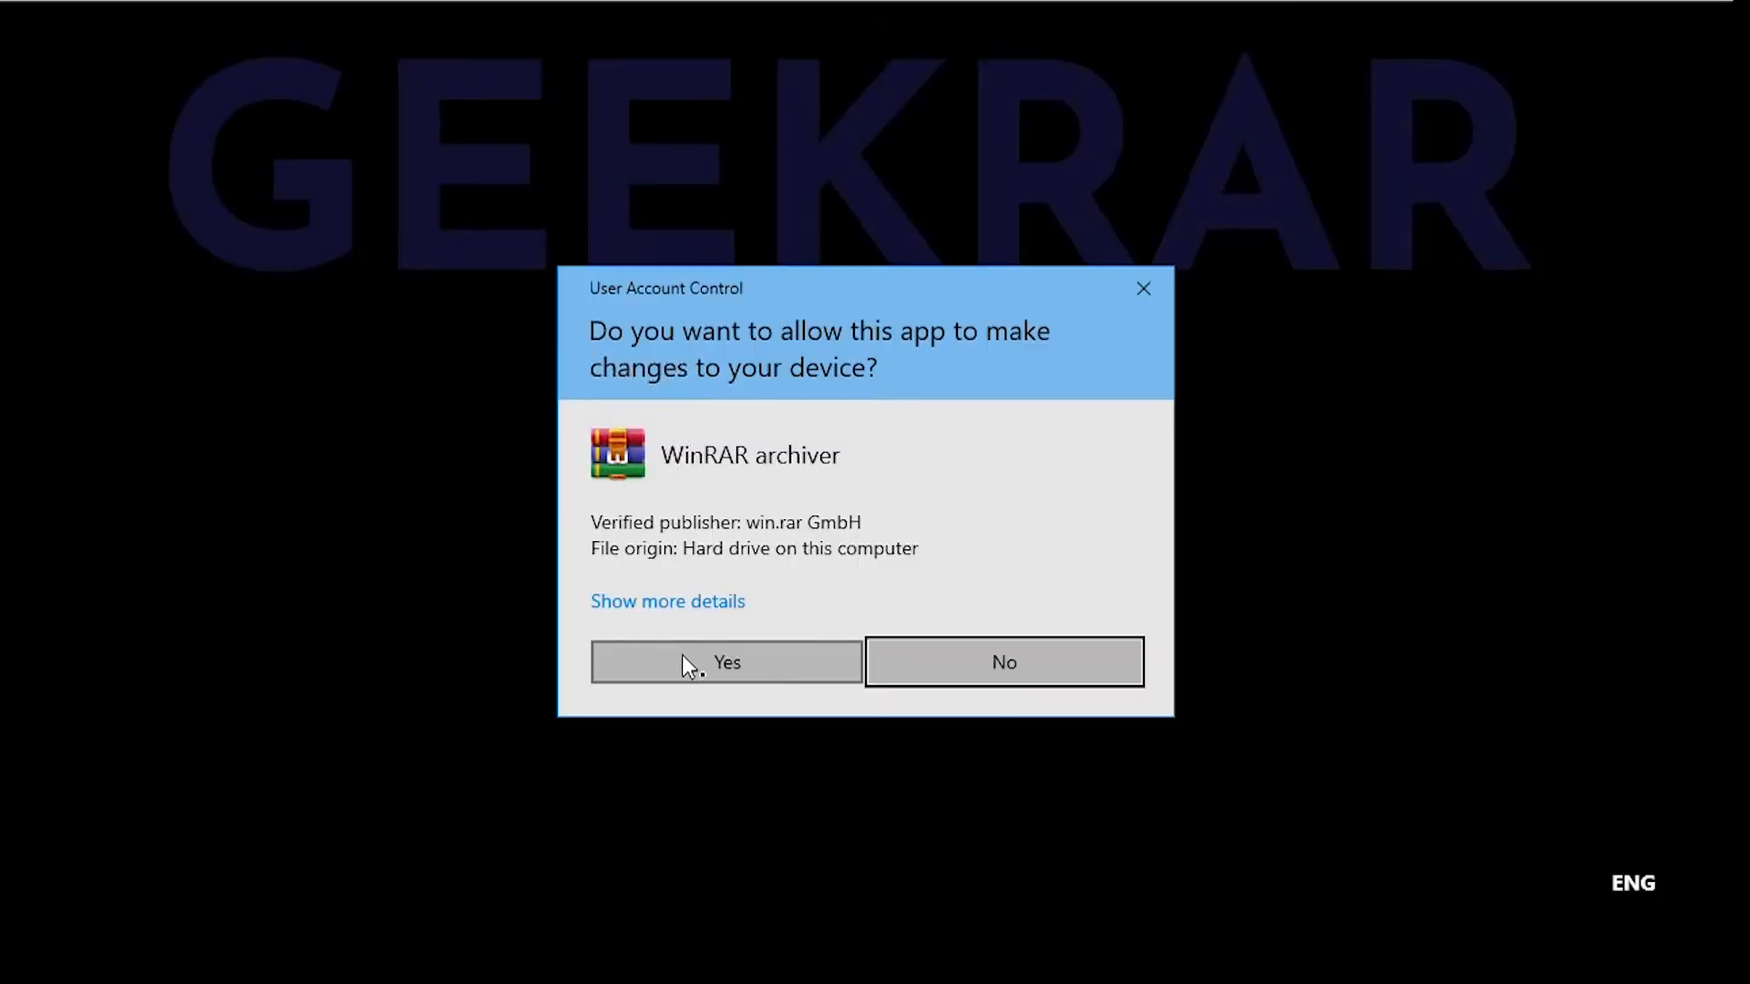
# Install WinRAR 5.91 to the default folder, associating all archive types, and close setup.
pyautogui.click(725, 662)
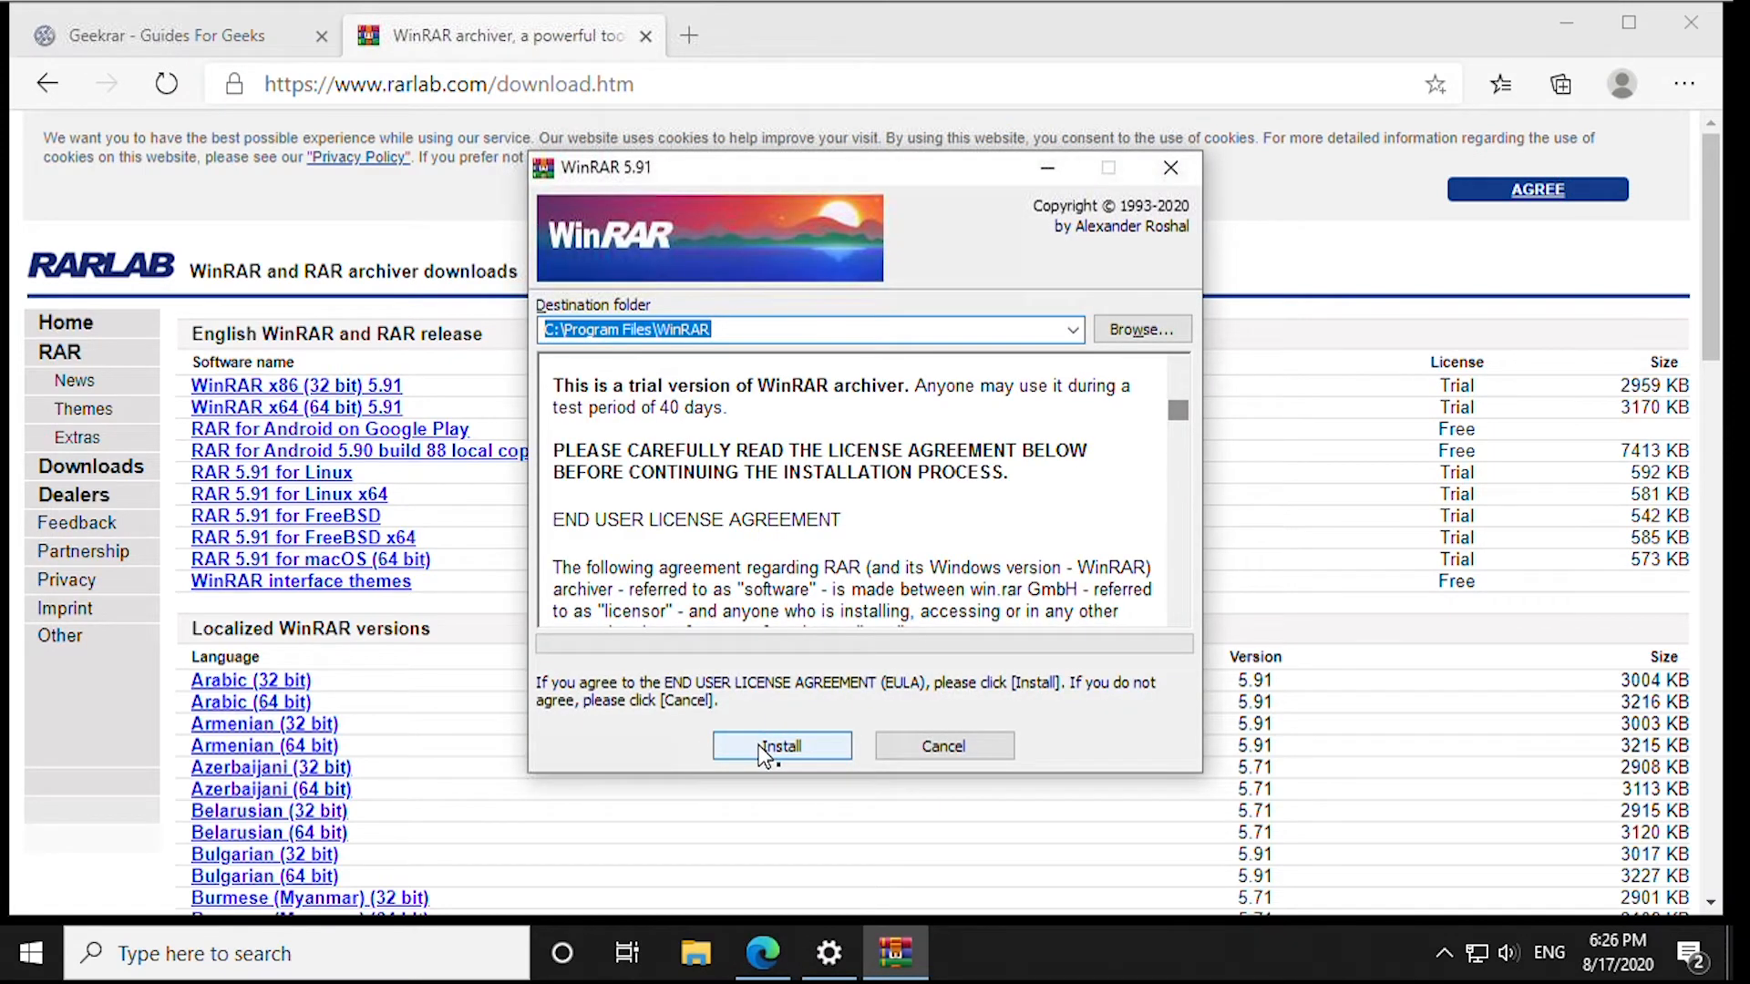
pyautogui.click(781, 745)
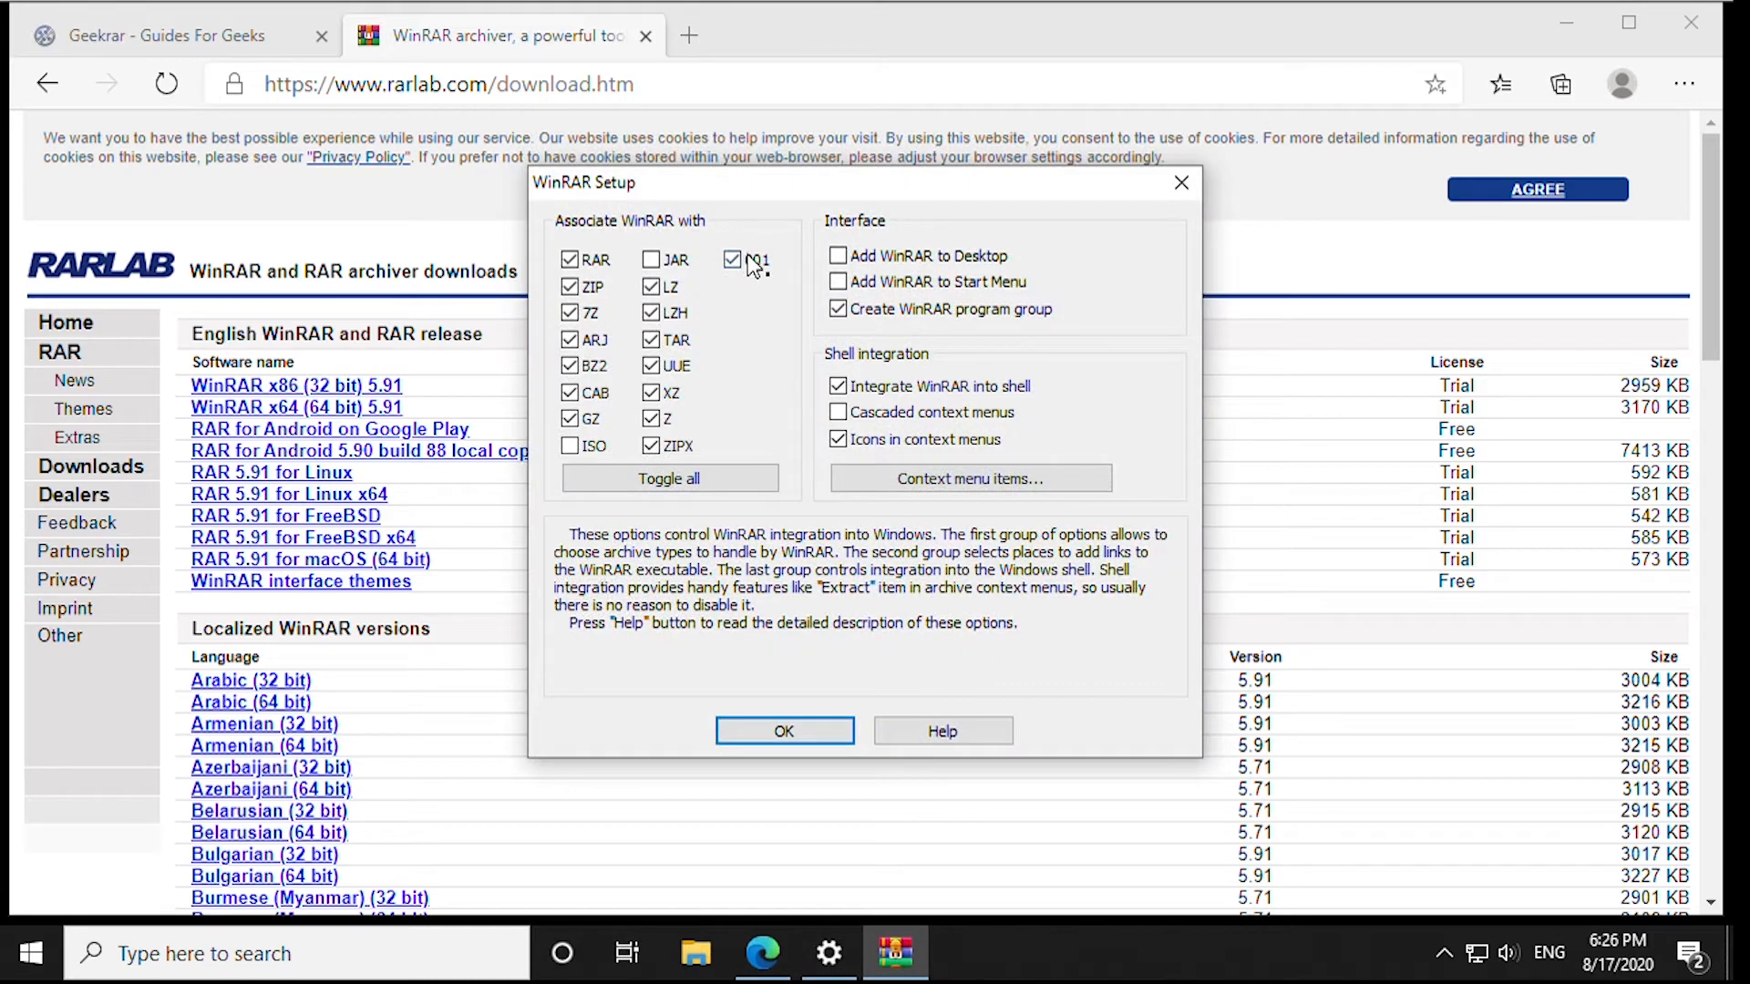
pyautogui.click(569, 445)
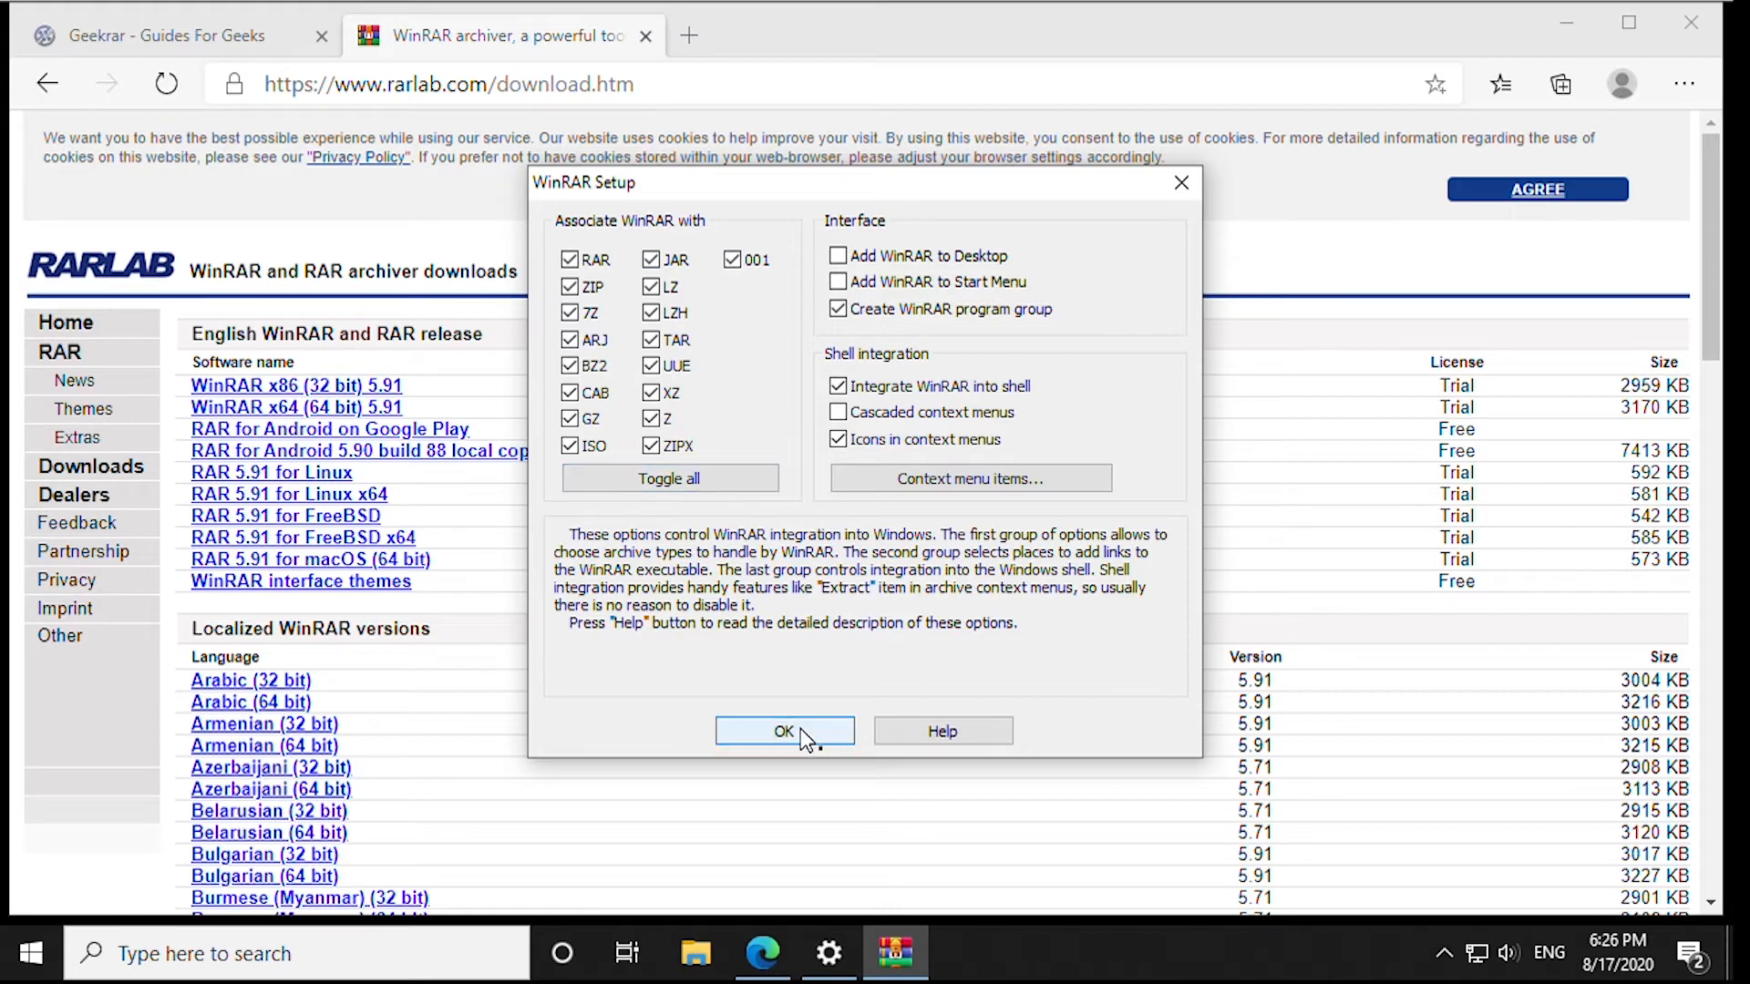
pyautogui.click(784, 730)
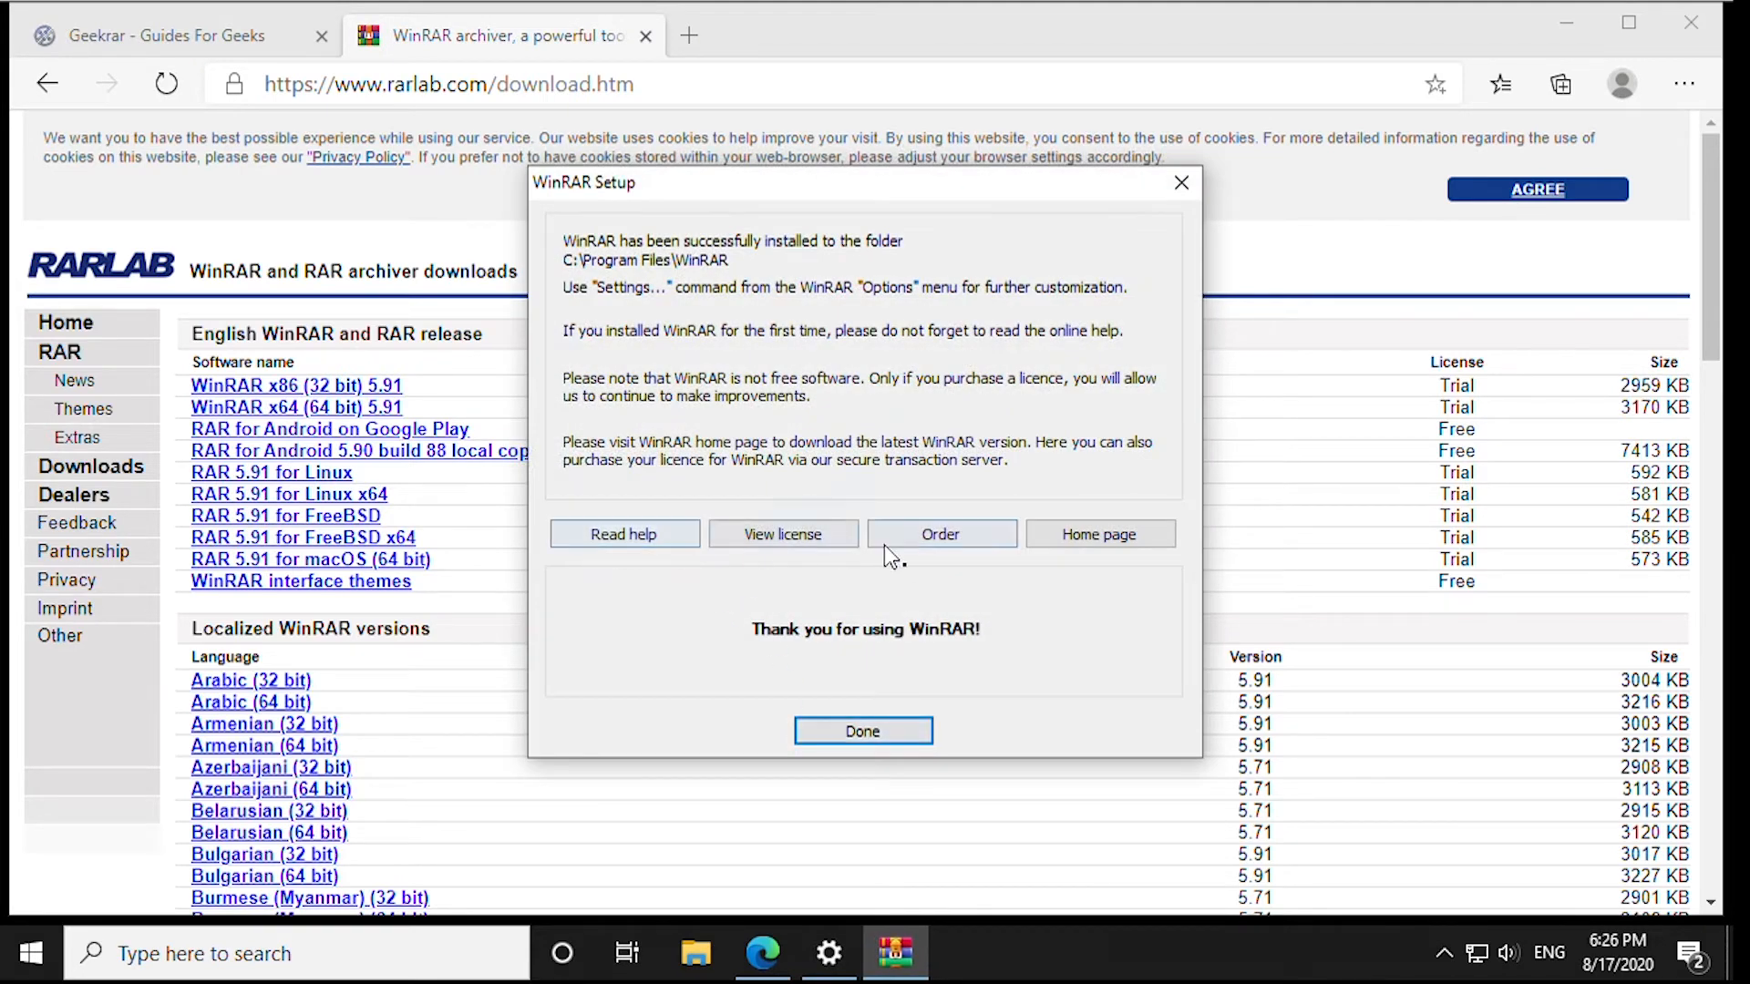
pyautogui.click(860, 731)
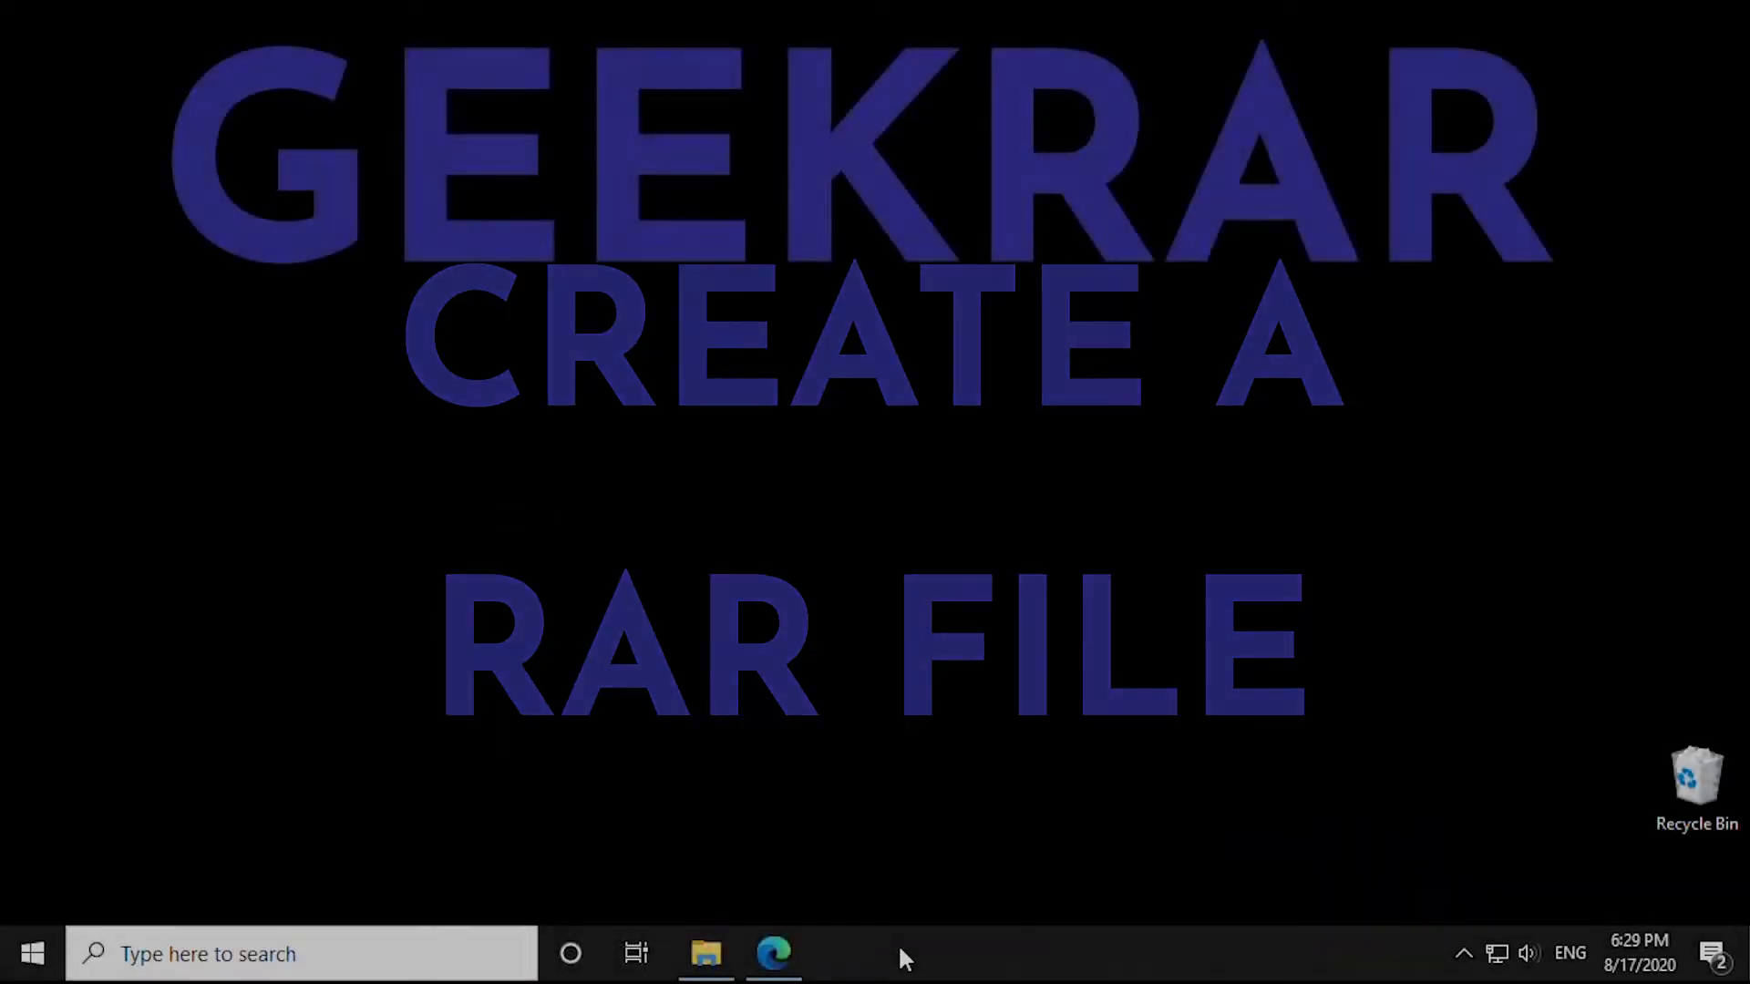
# Select the four Documents files and open WinRAR's Add to archive dialog for them.
pyautogui.click(705, 954)
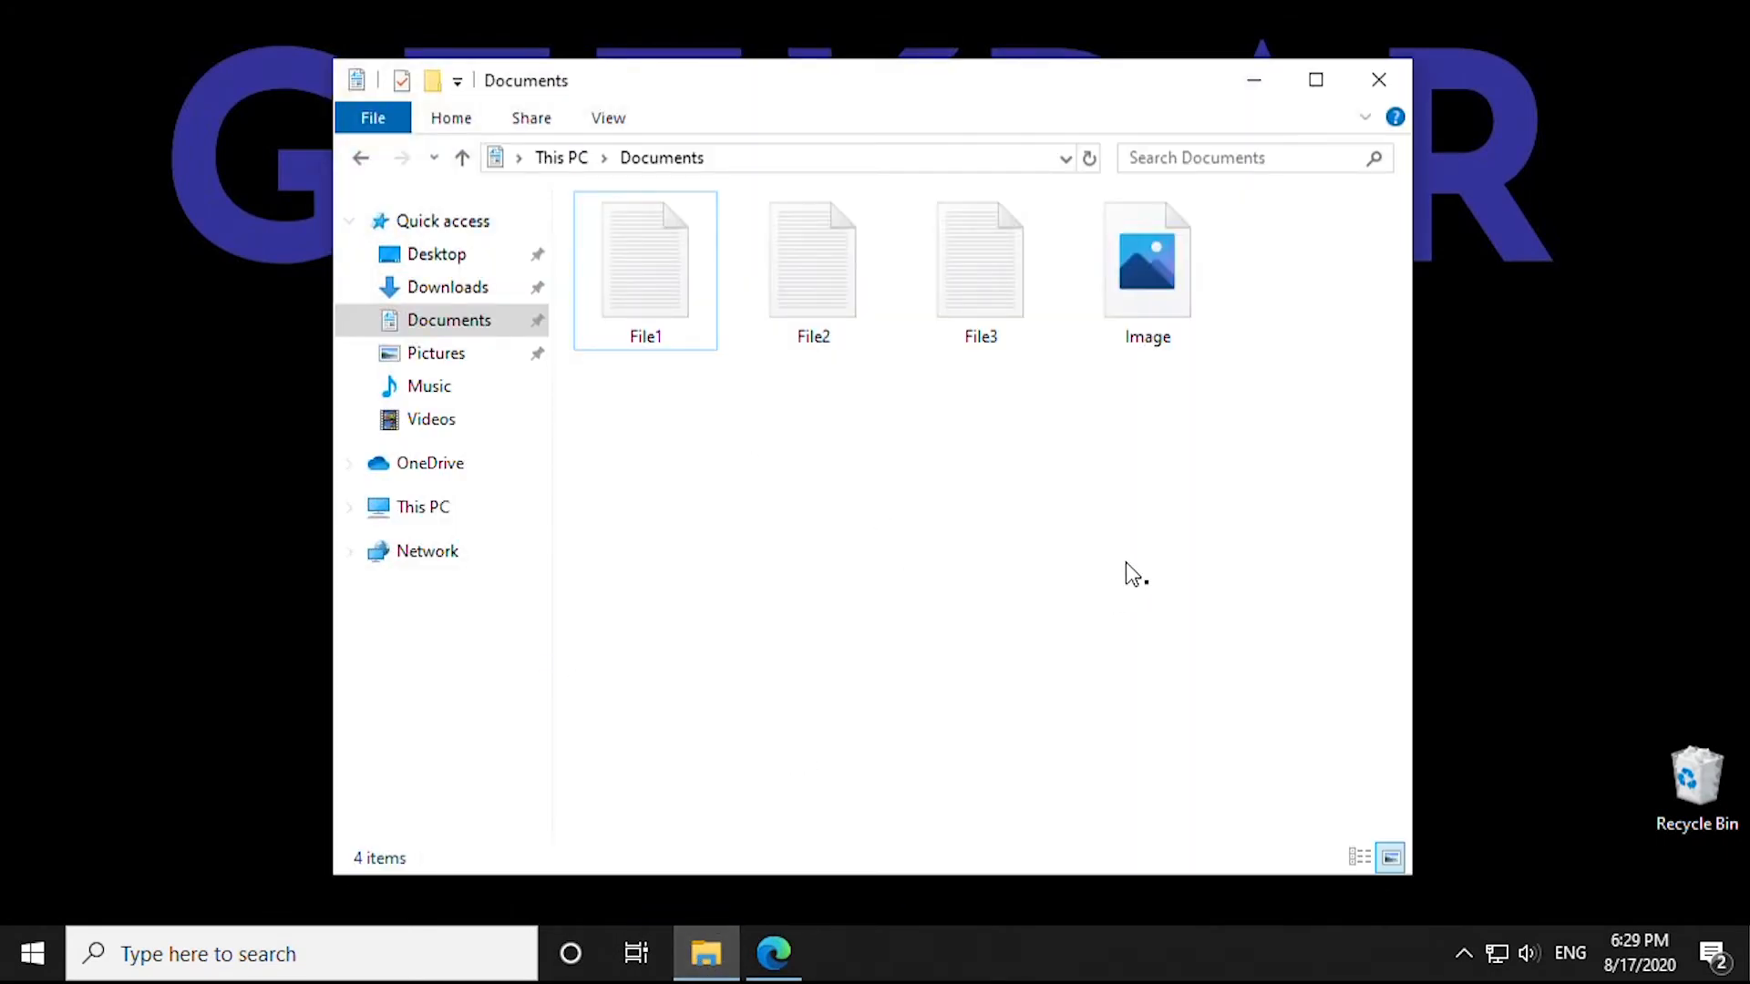
pyautogui.click(645, 259)
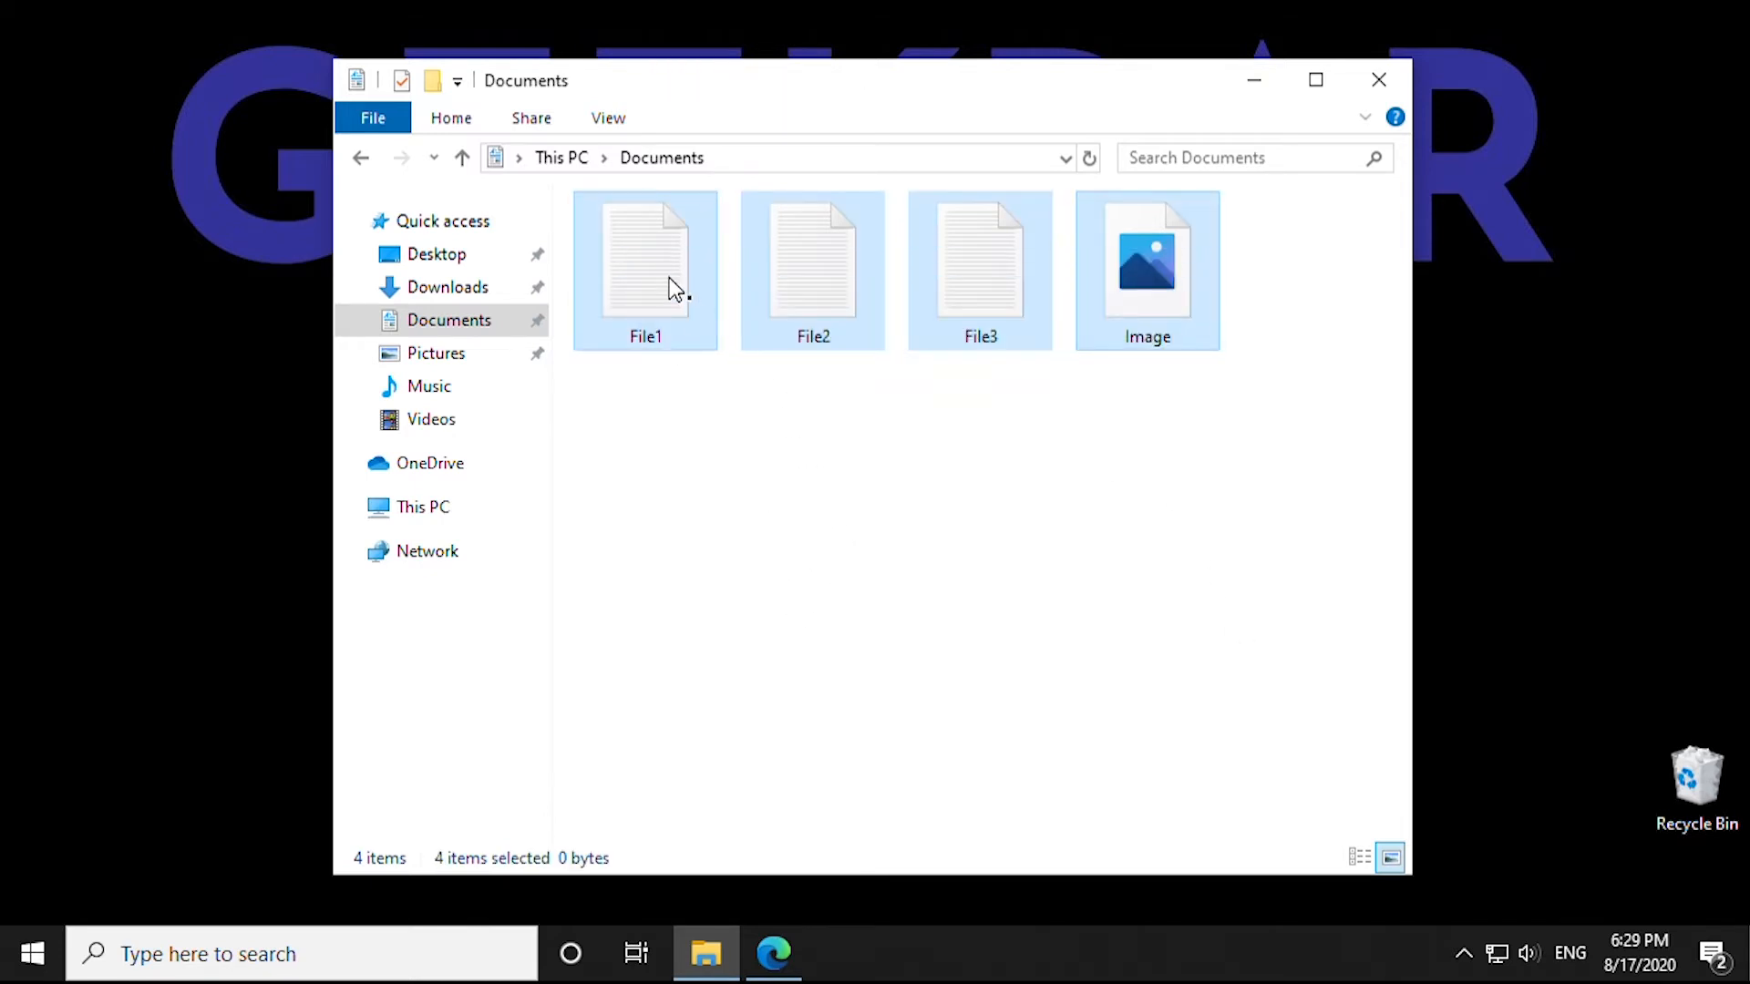
pyautogui.rightClick(645, 268)
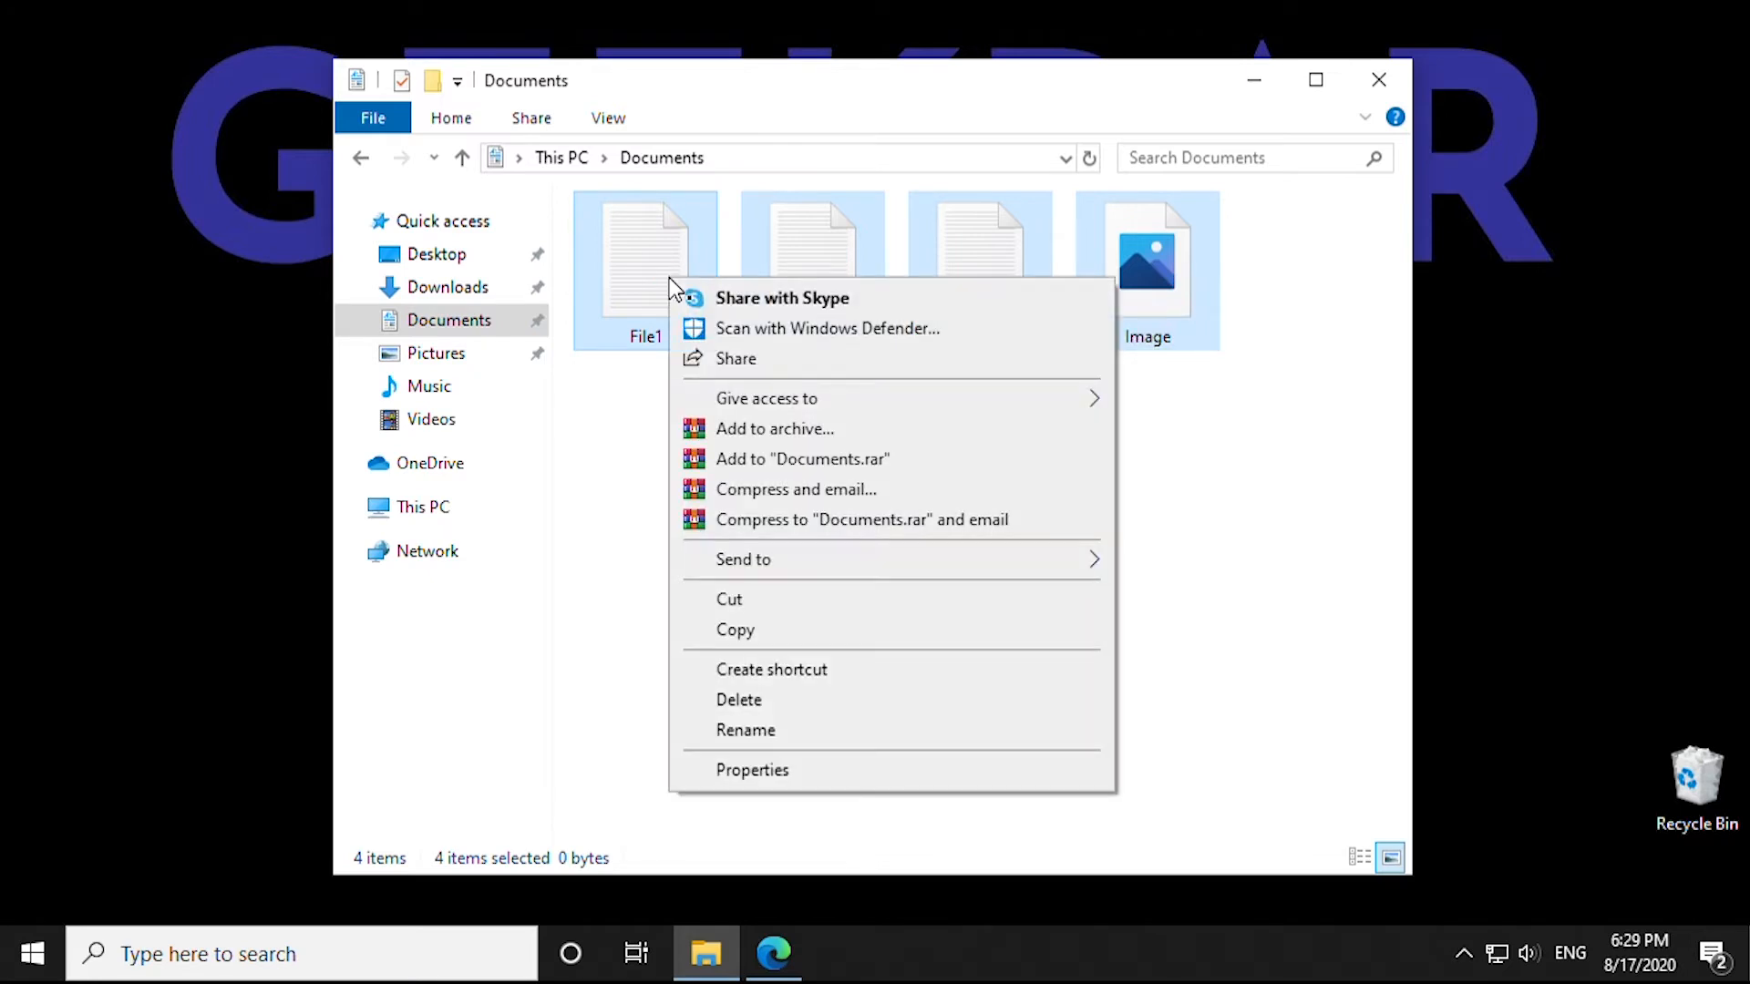
pyautogui.moveTo(770, 428)
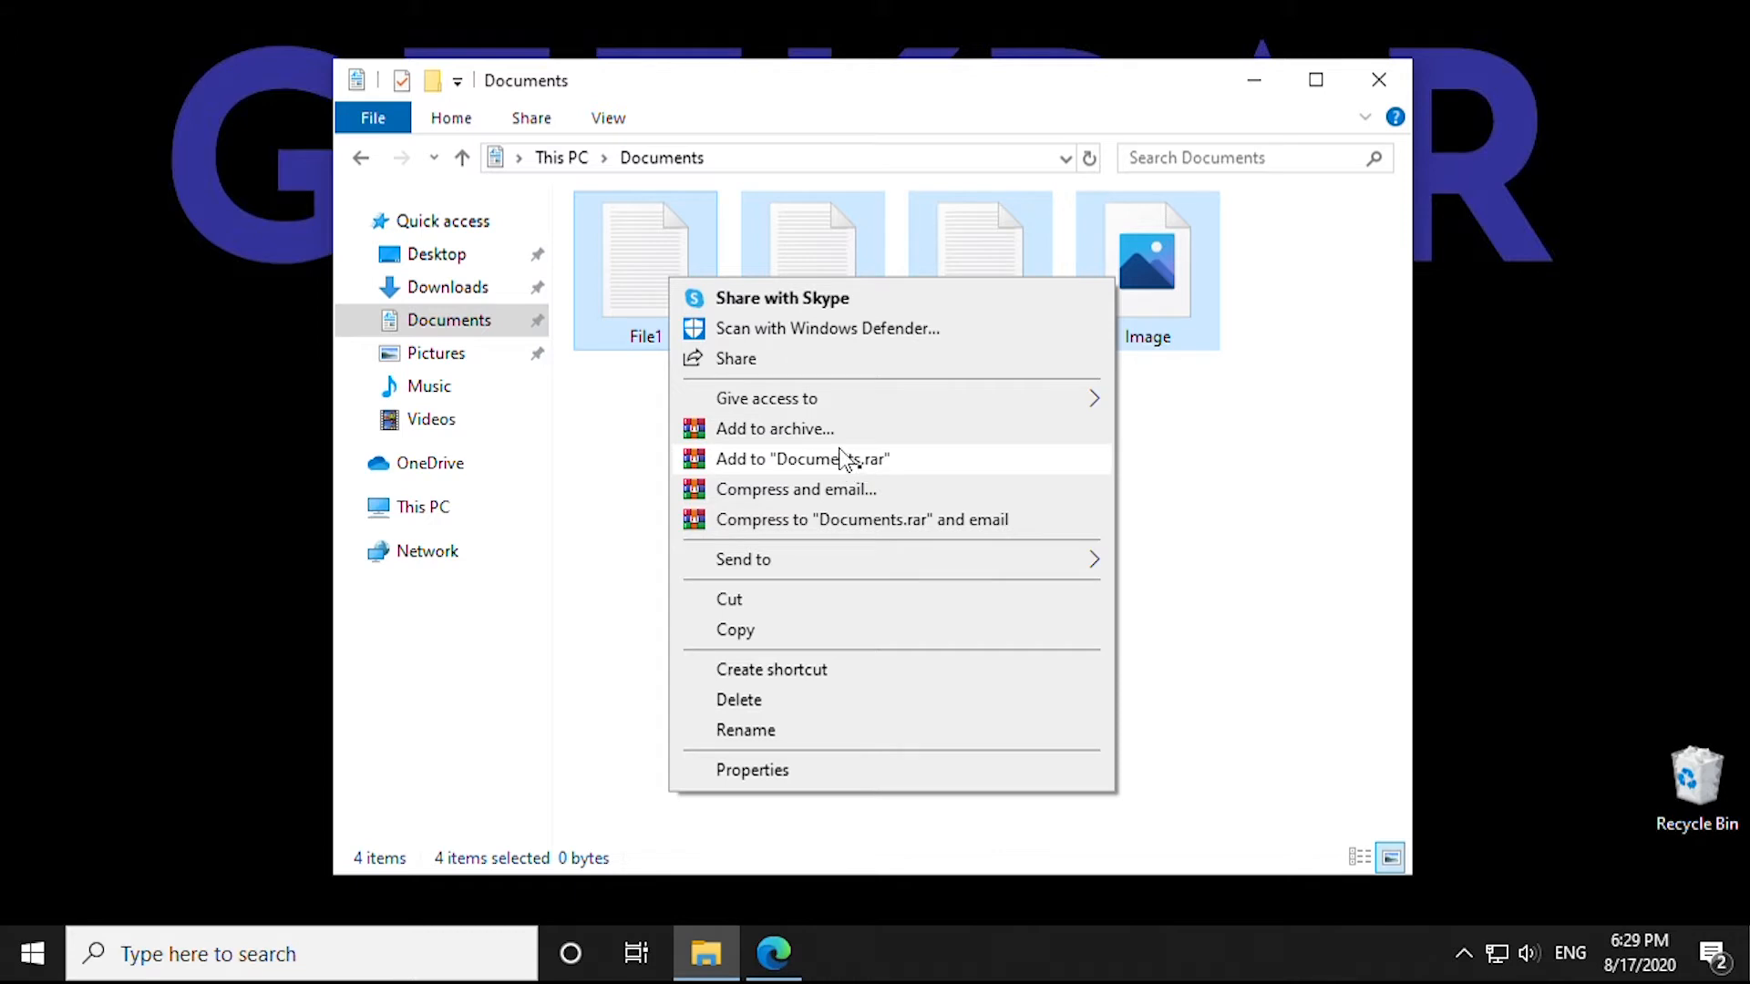
pyautogui.click(774, 429)
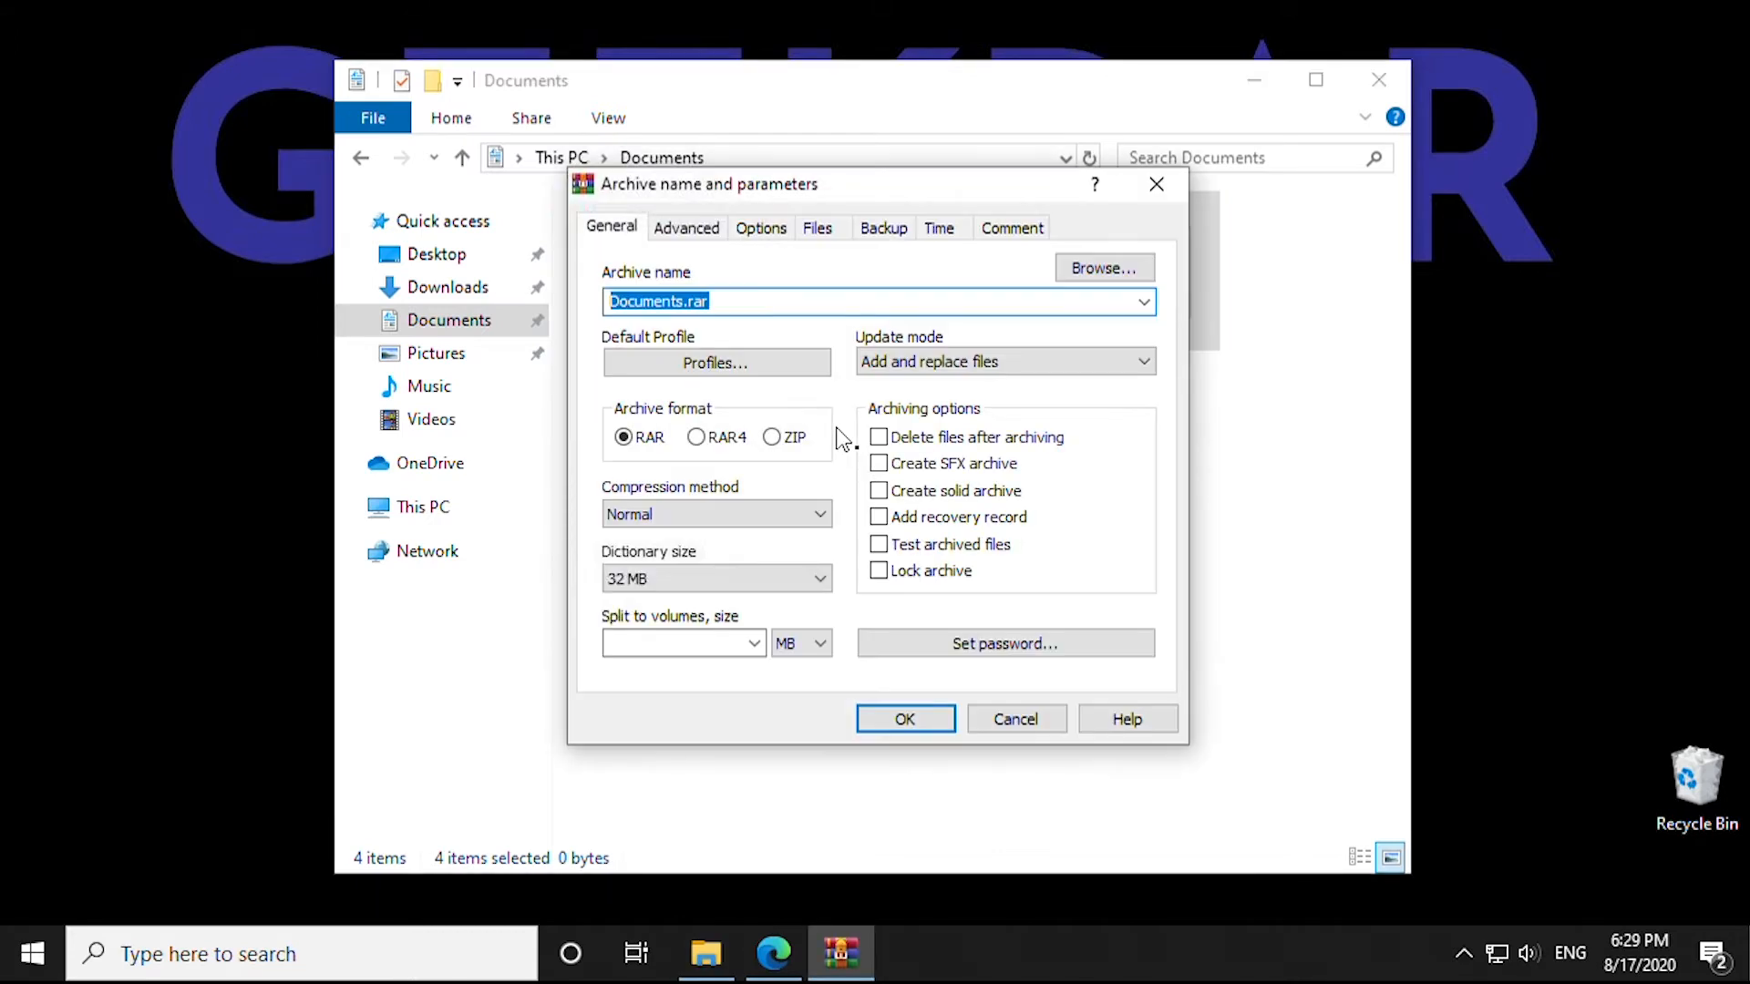
pyautogui.moveTo(820, 334)
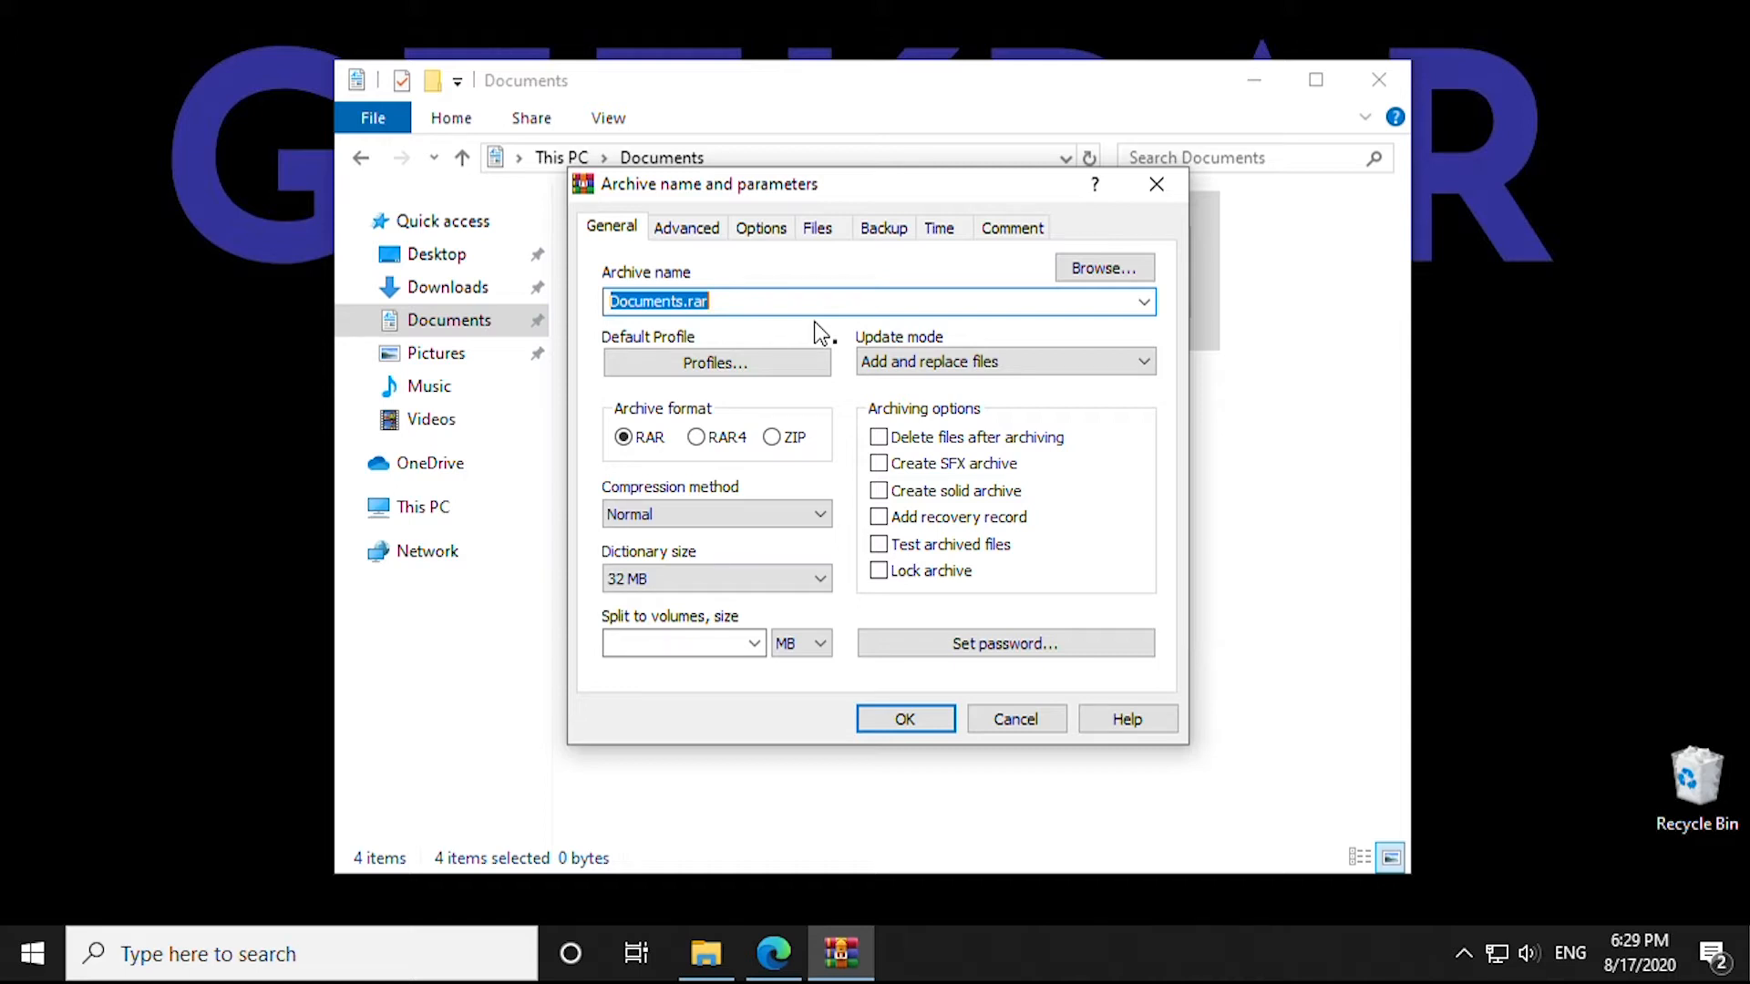
# Type 'RarFiles' as the archive name in place of Documents.rar.
pyautogui.write('Rar')
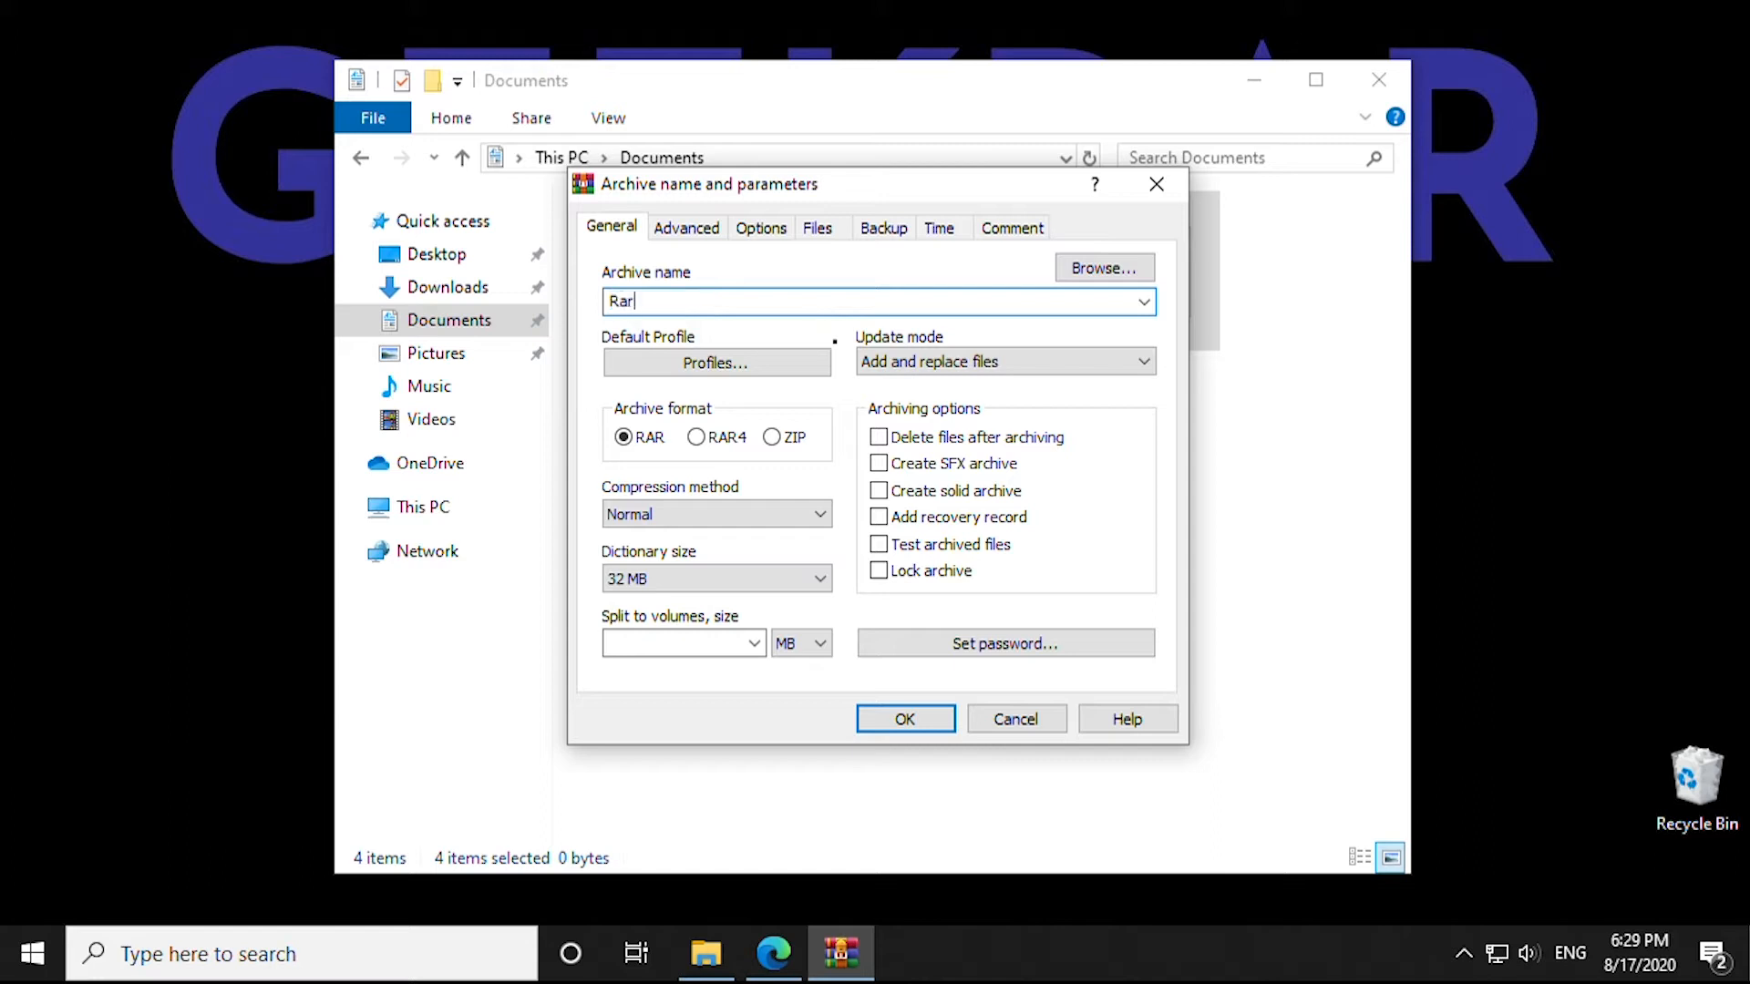
pyautogui.write('Files')
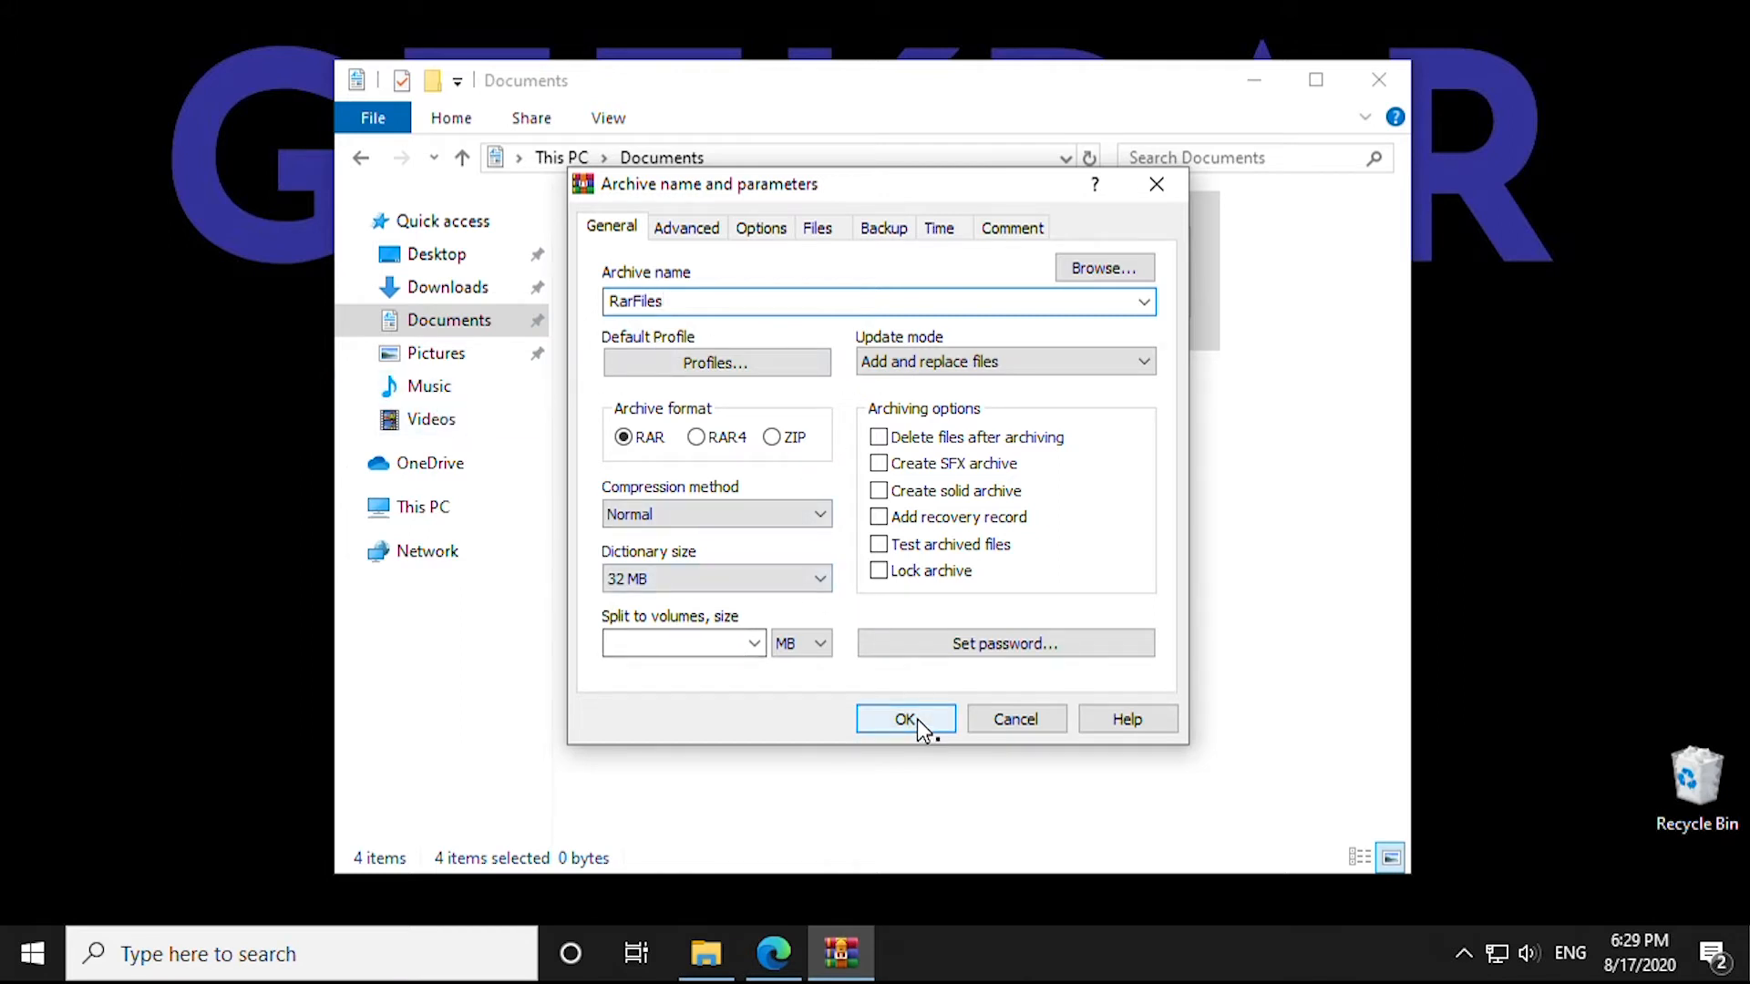
pyautogui.moveTo(949, 666)
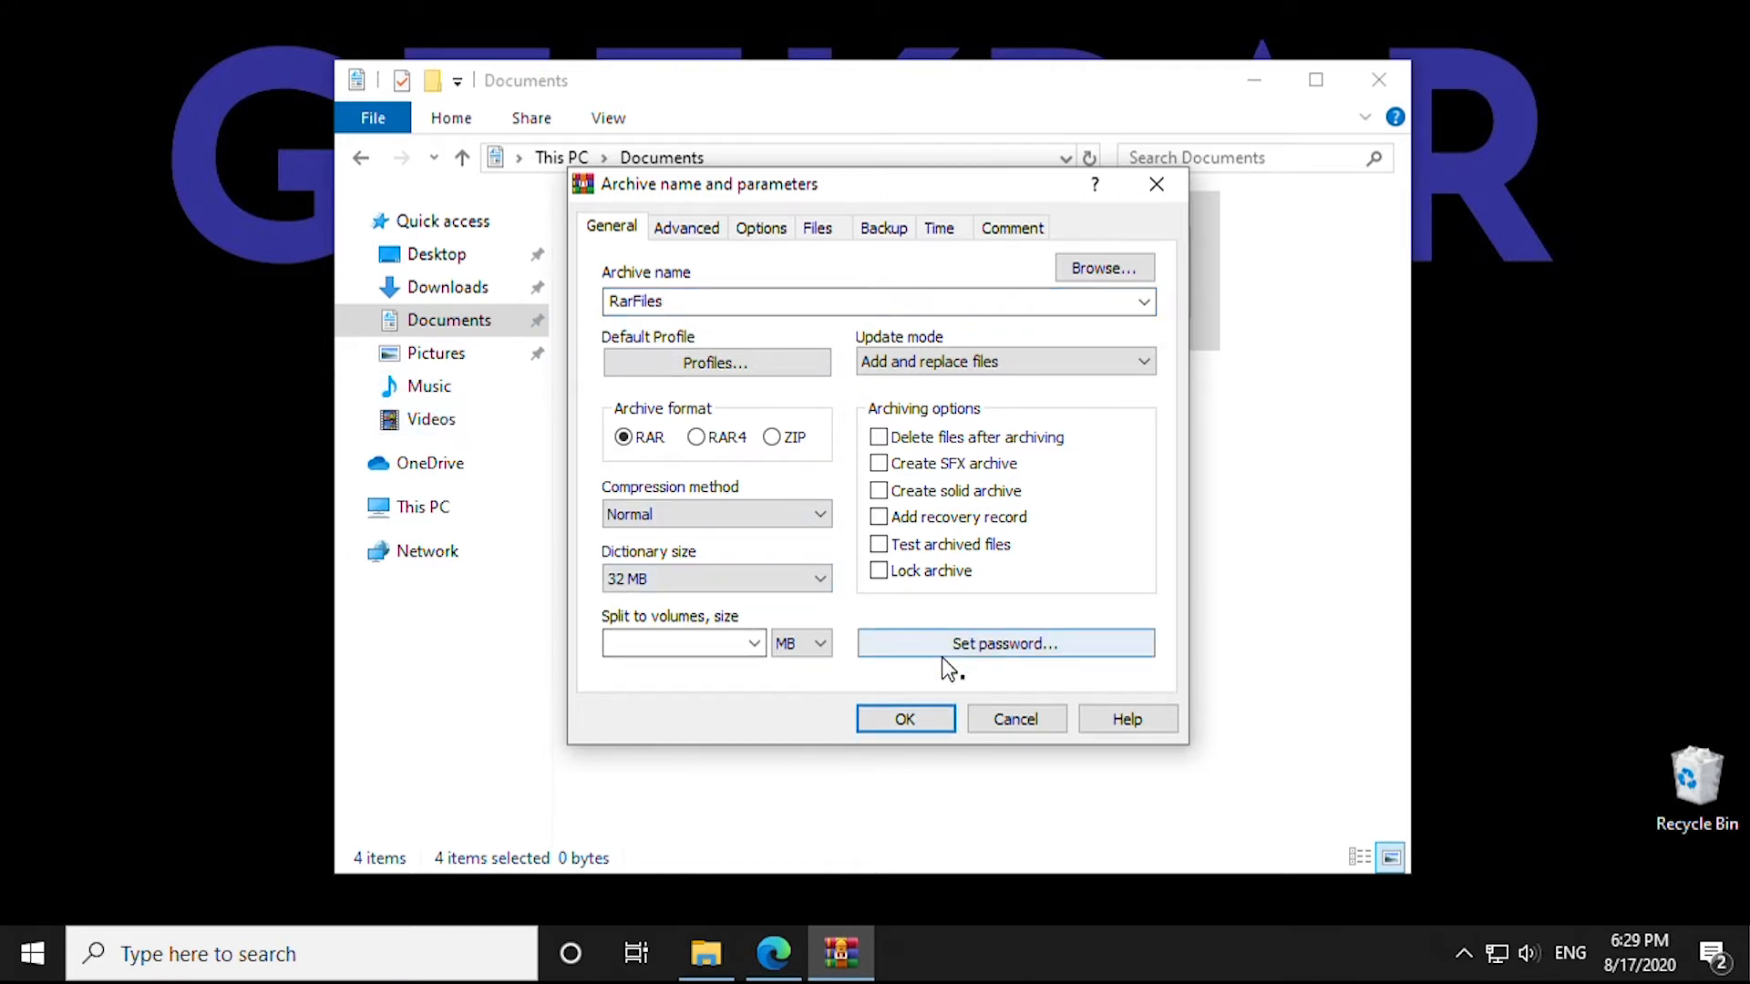
pyautogui.click(1003, 642)
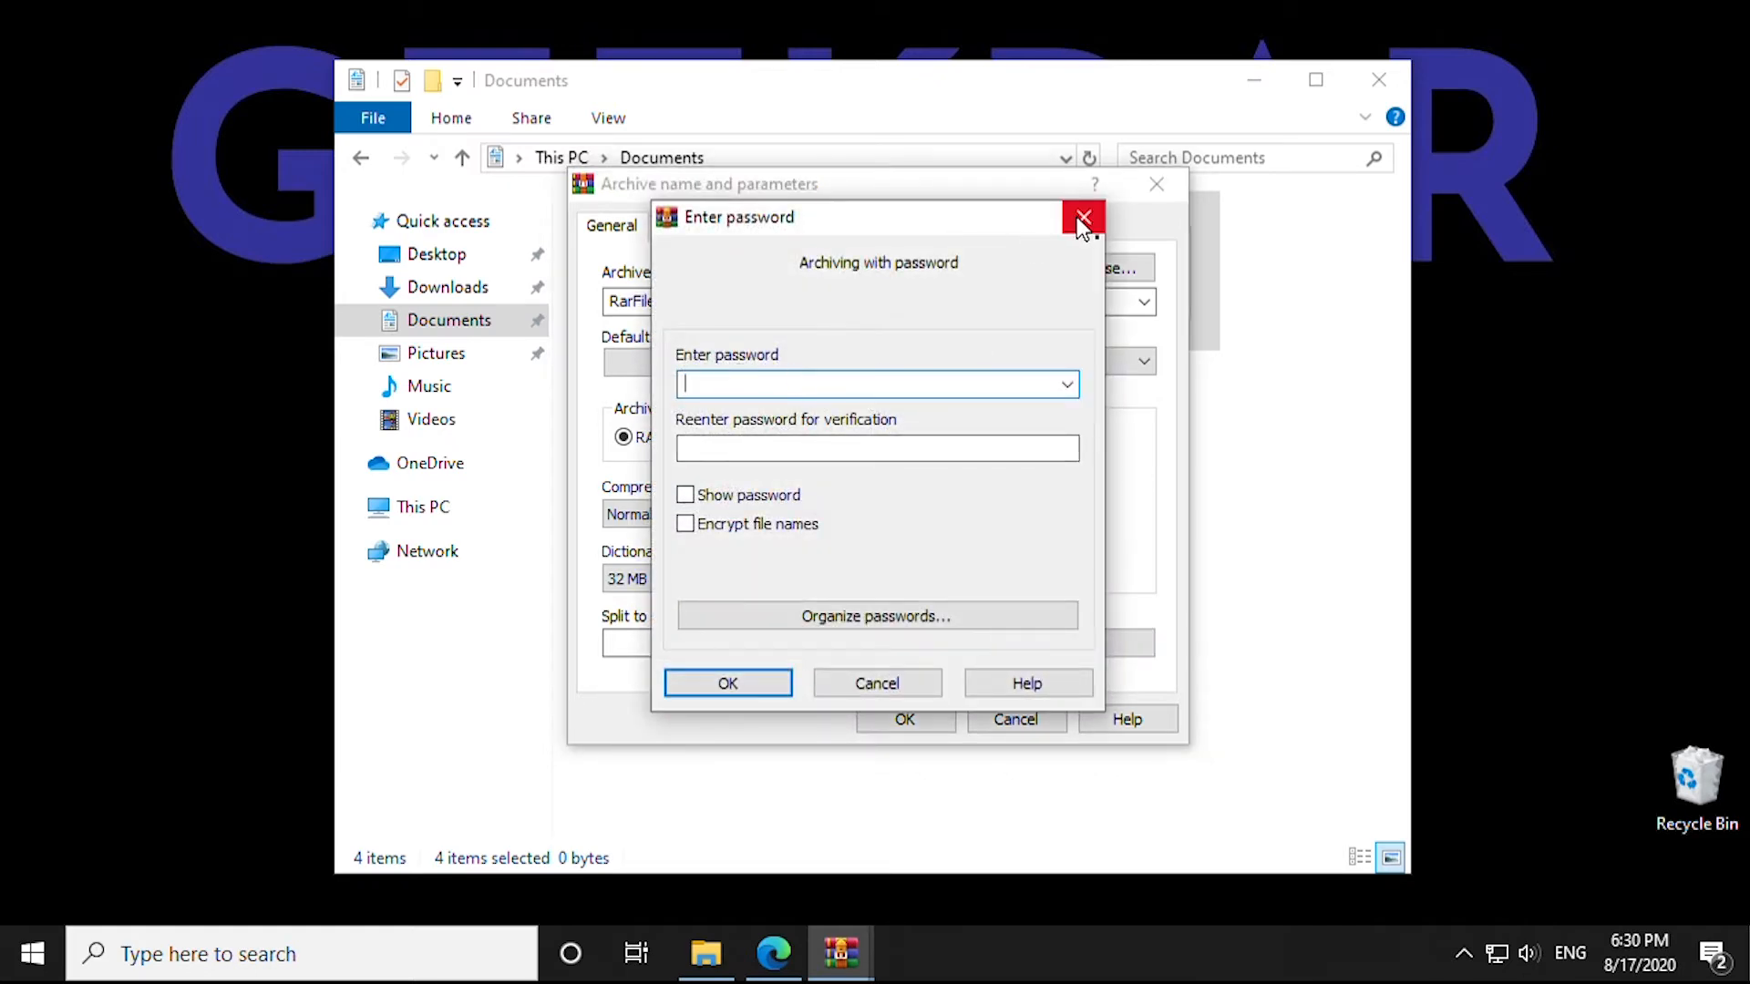
pyautogui.click(1079, 218)
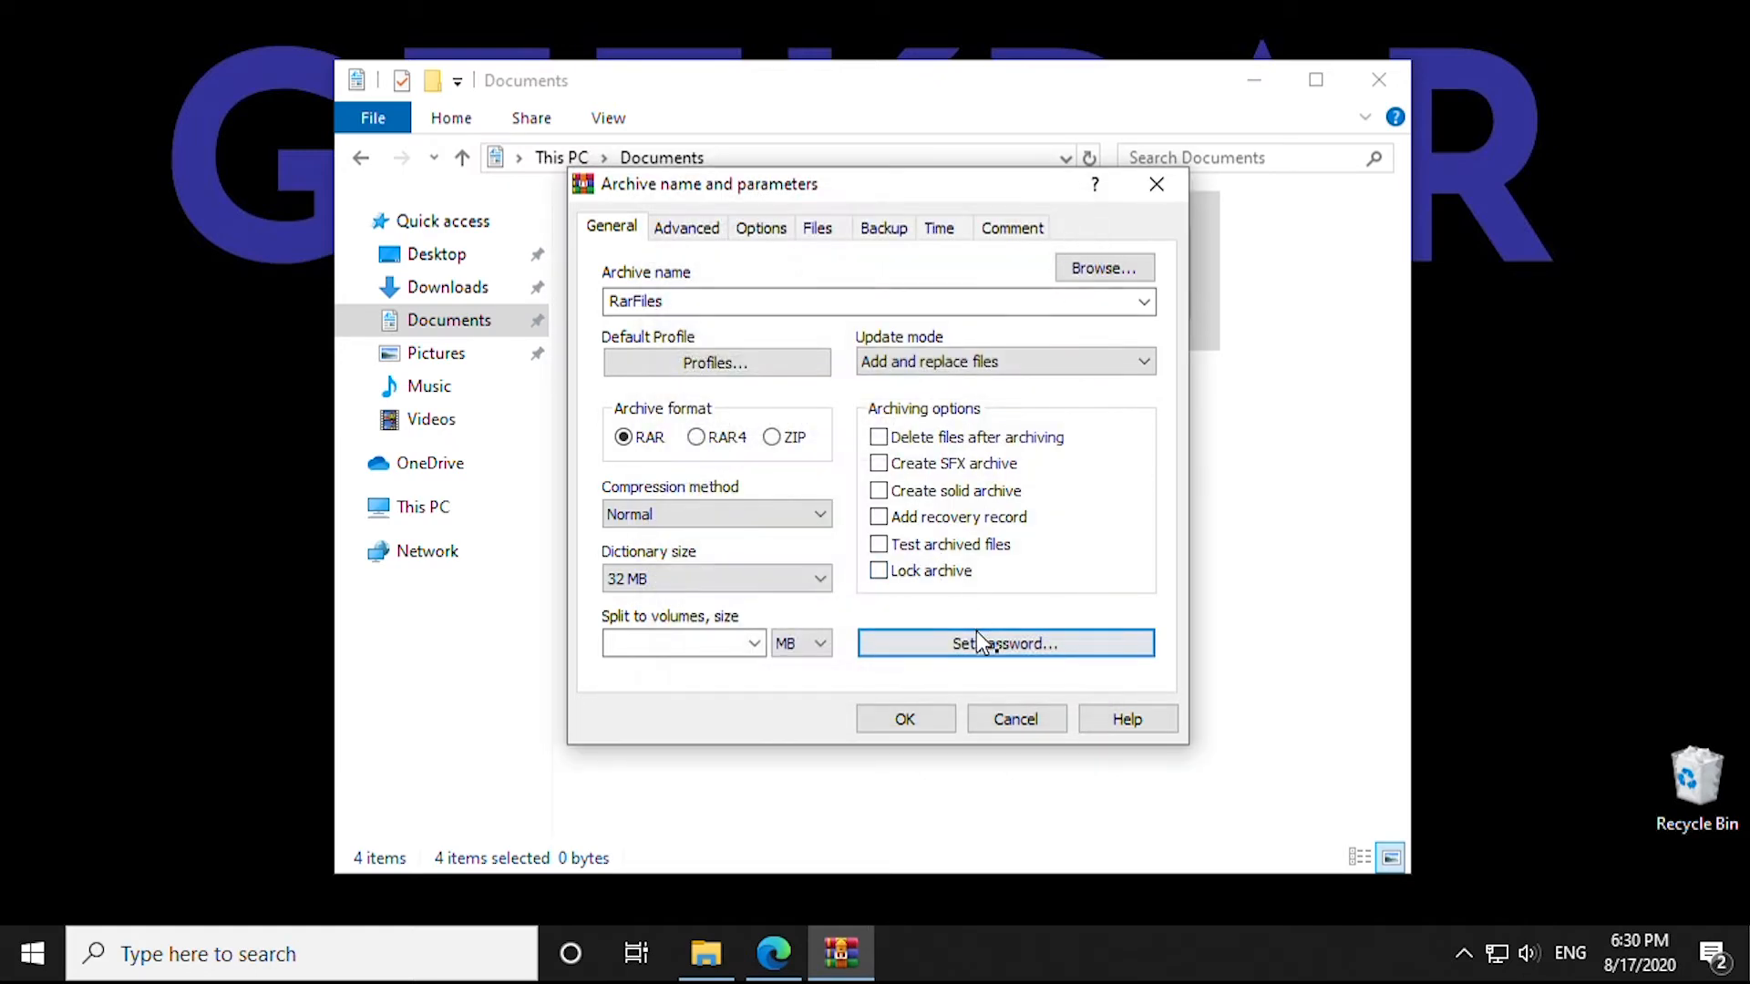
pyautogui.click(1002, 642)
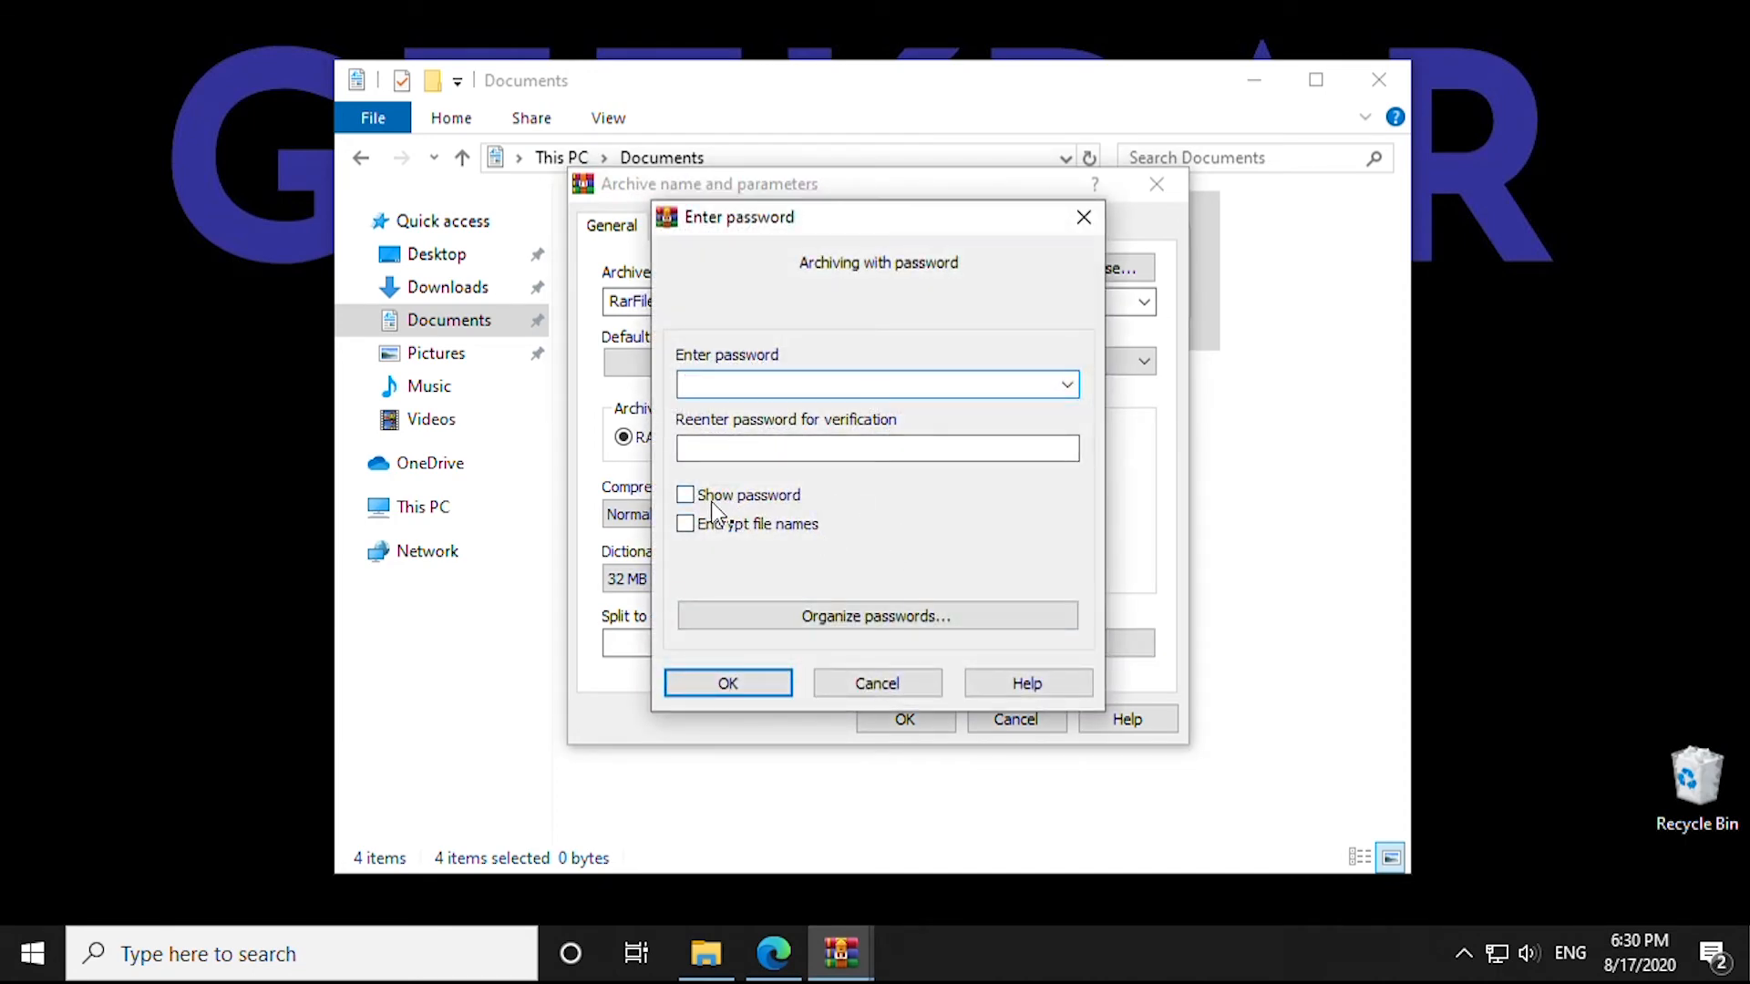
pyautogui.click(876, 384)
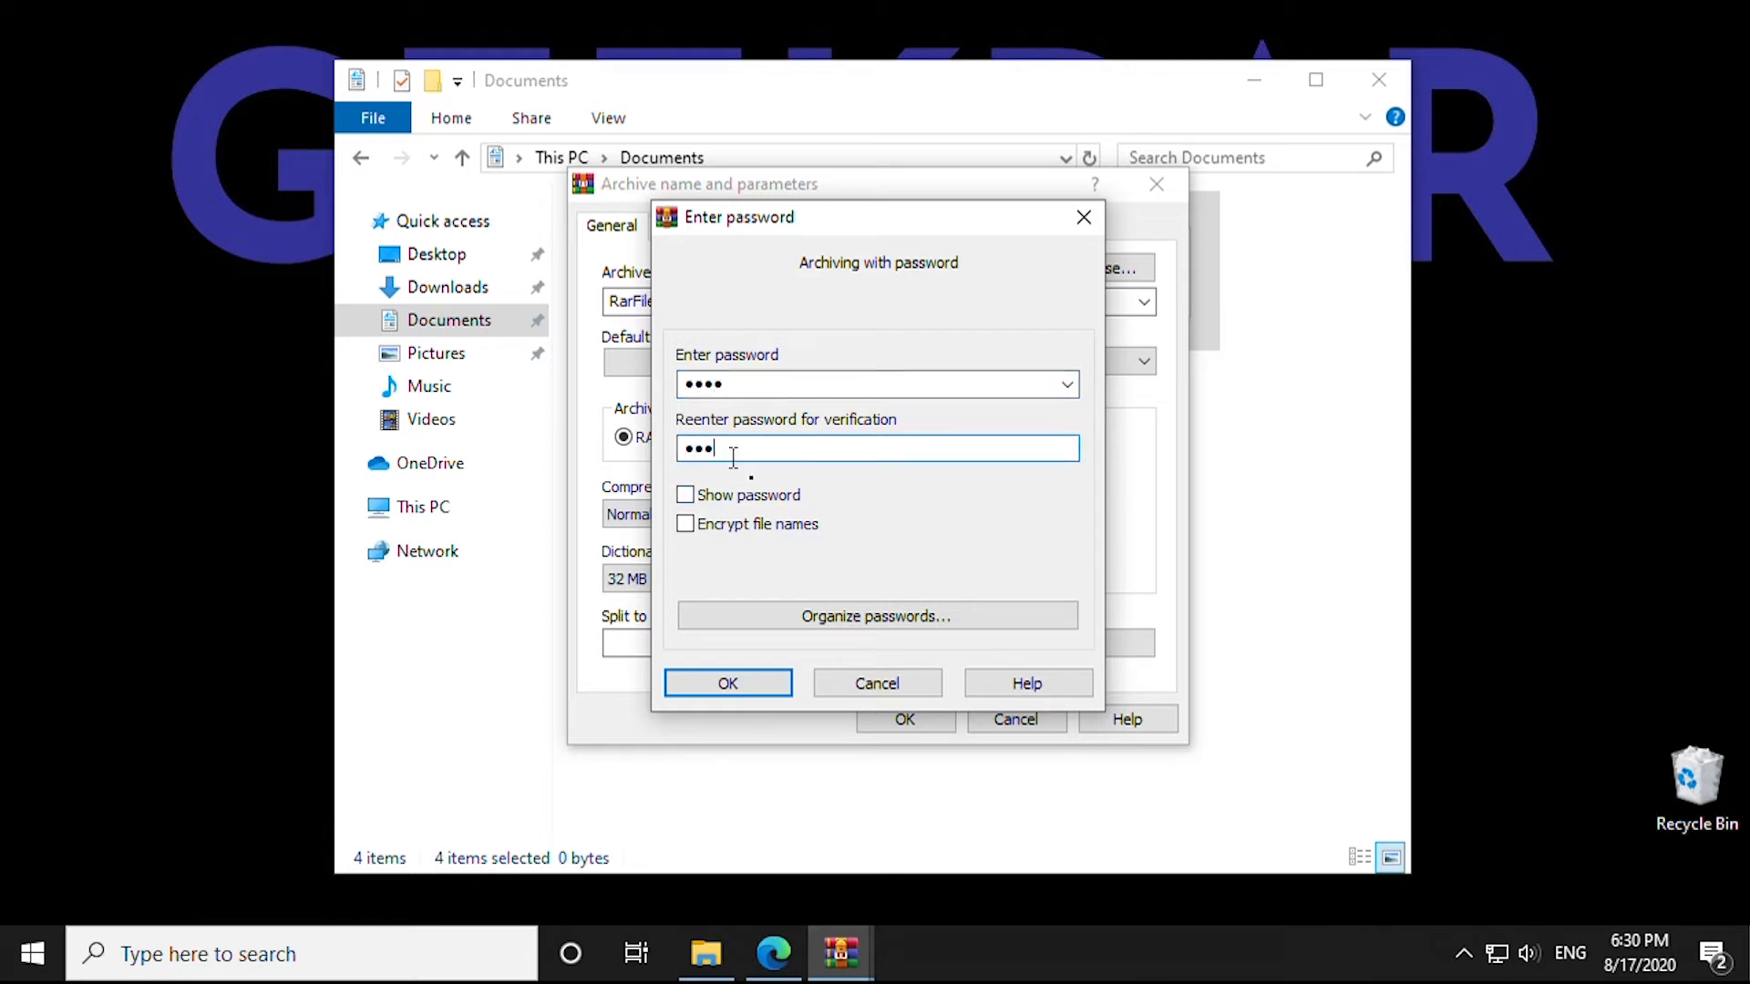
pyautogui.click(685, 494)
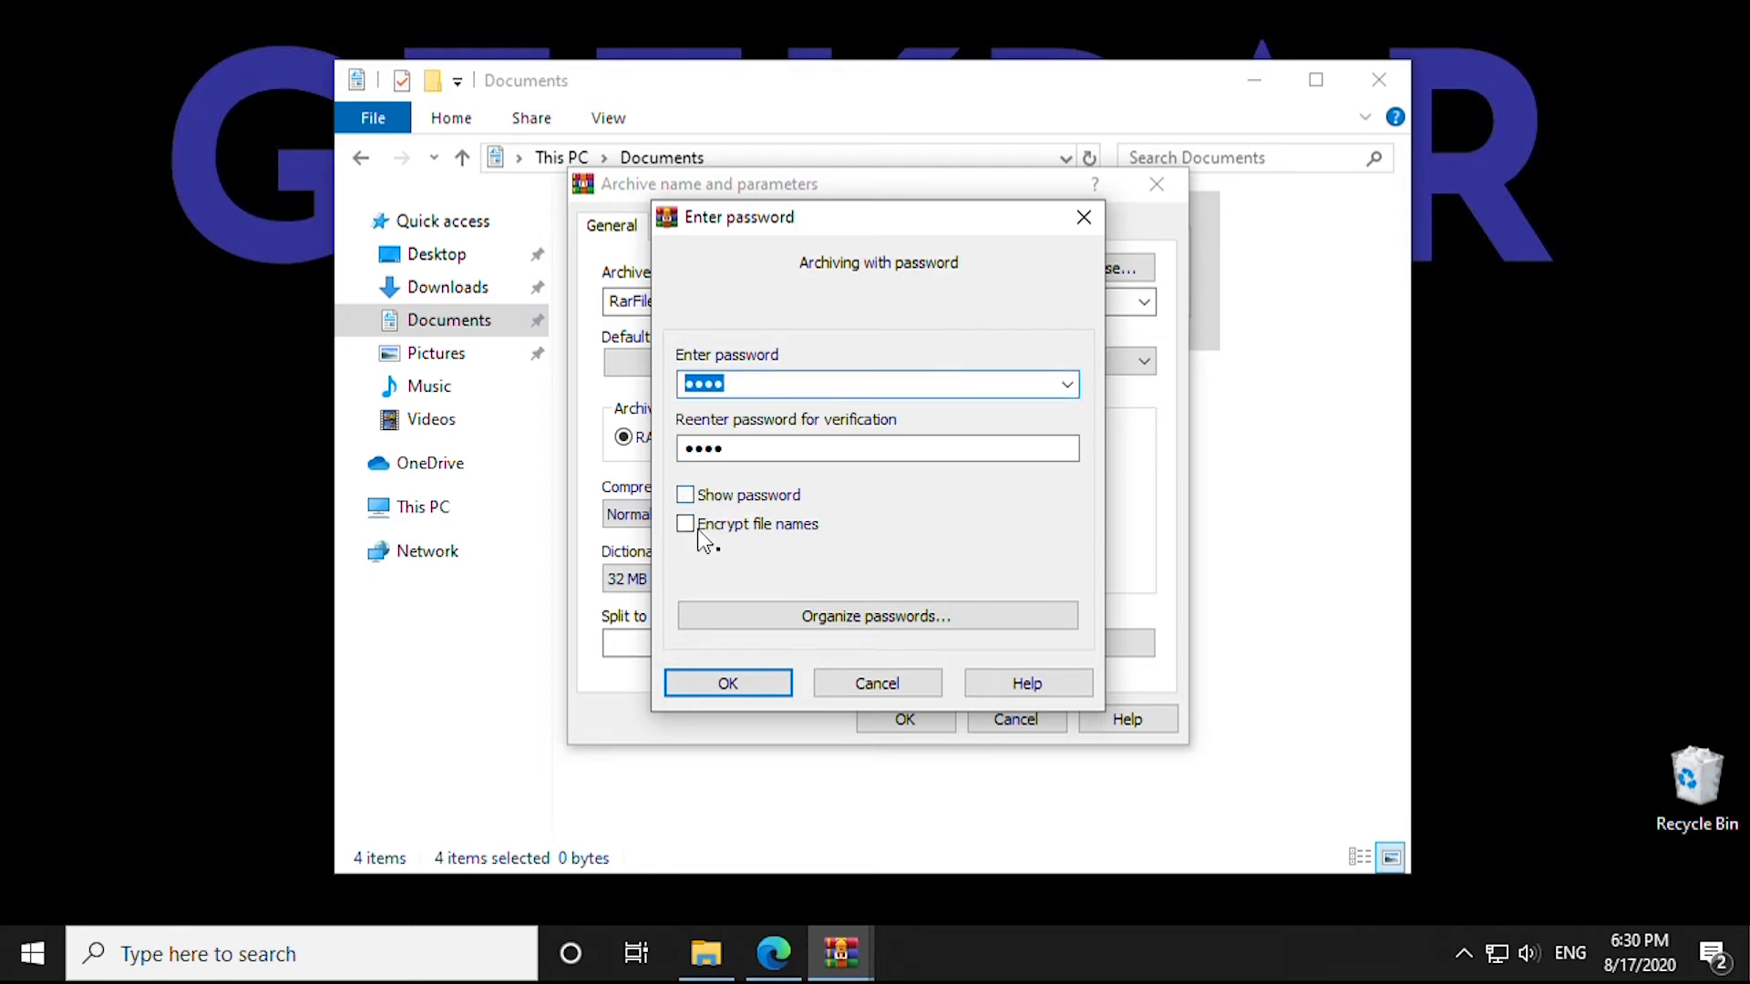
pyautogui.click(685, 523)
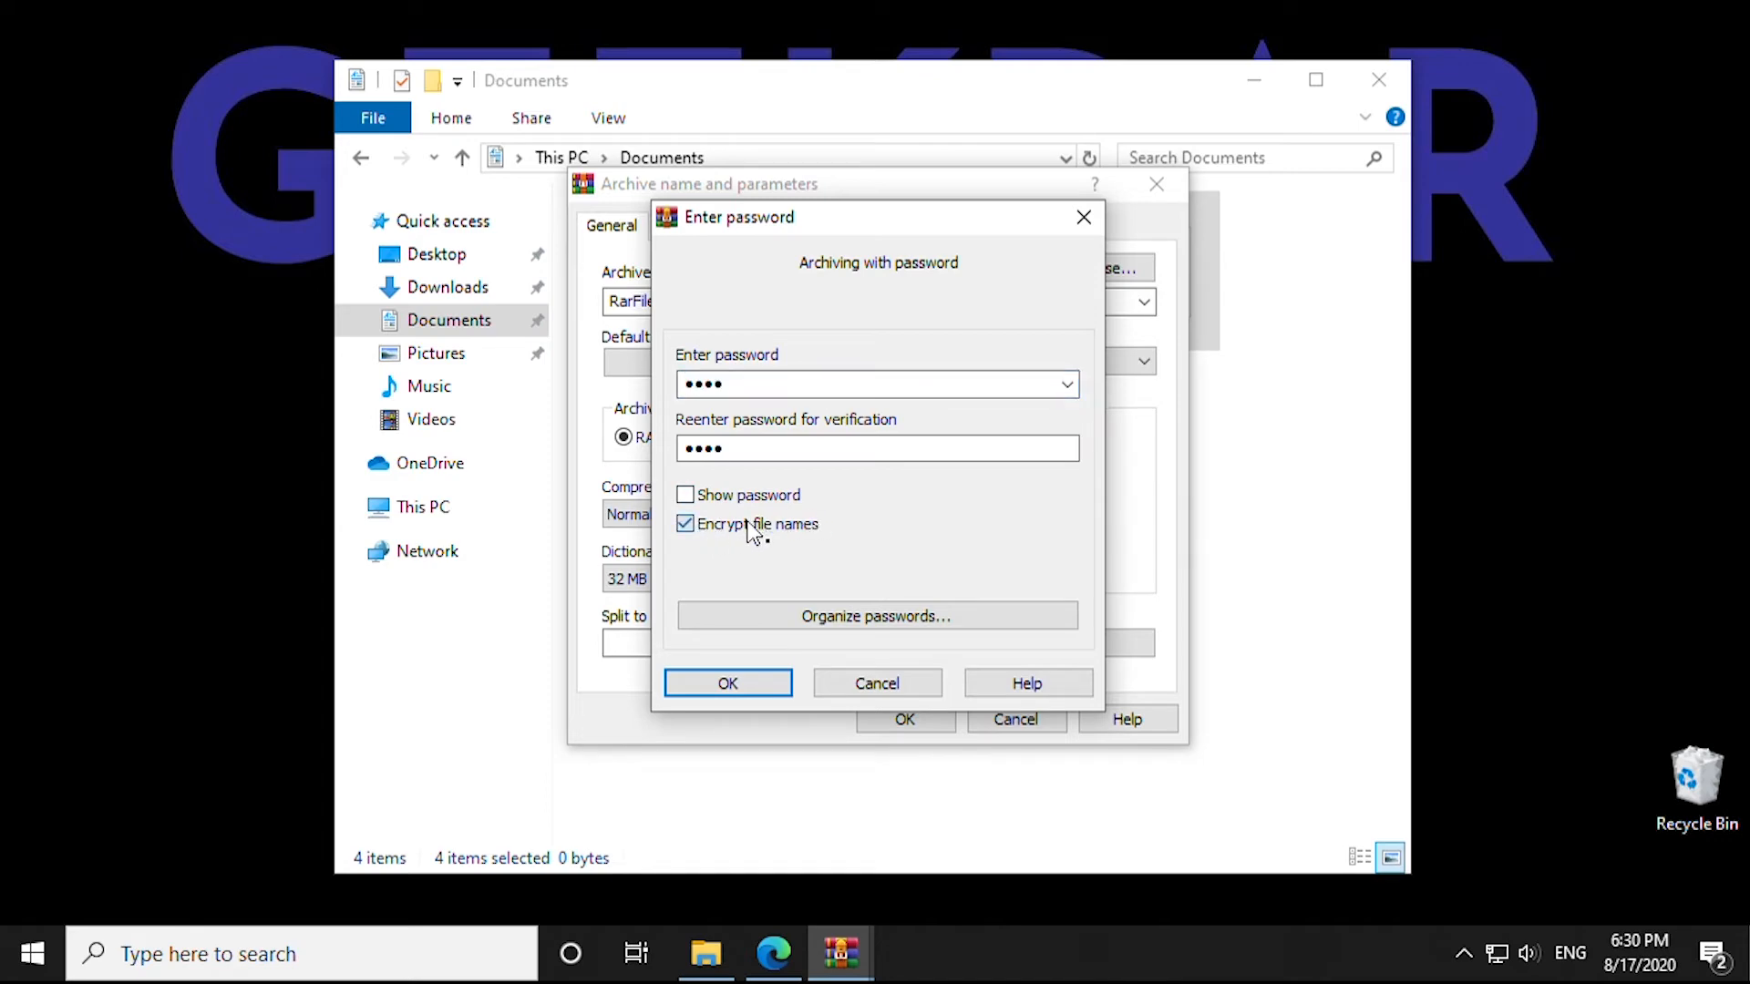
pyautogui.click(685, 523)
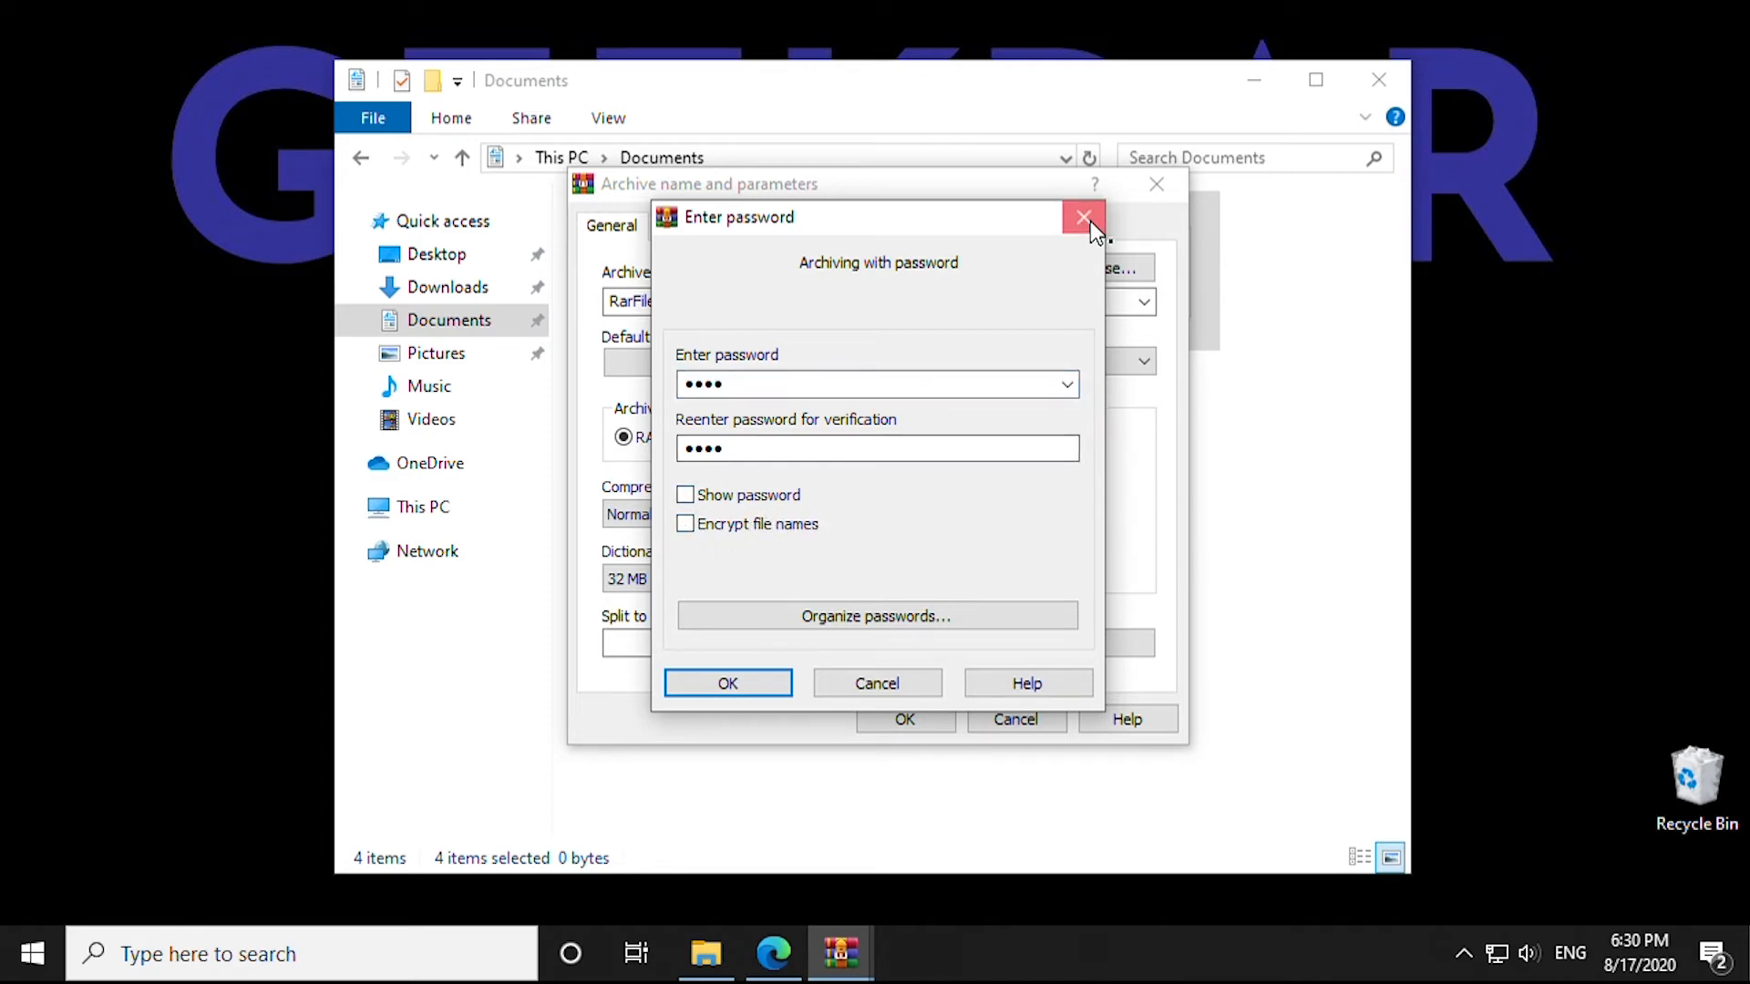
pyautogui.click(1081, 217)
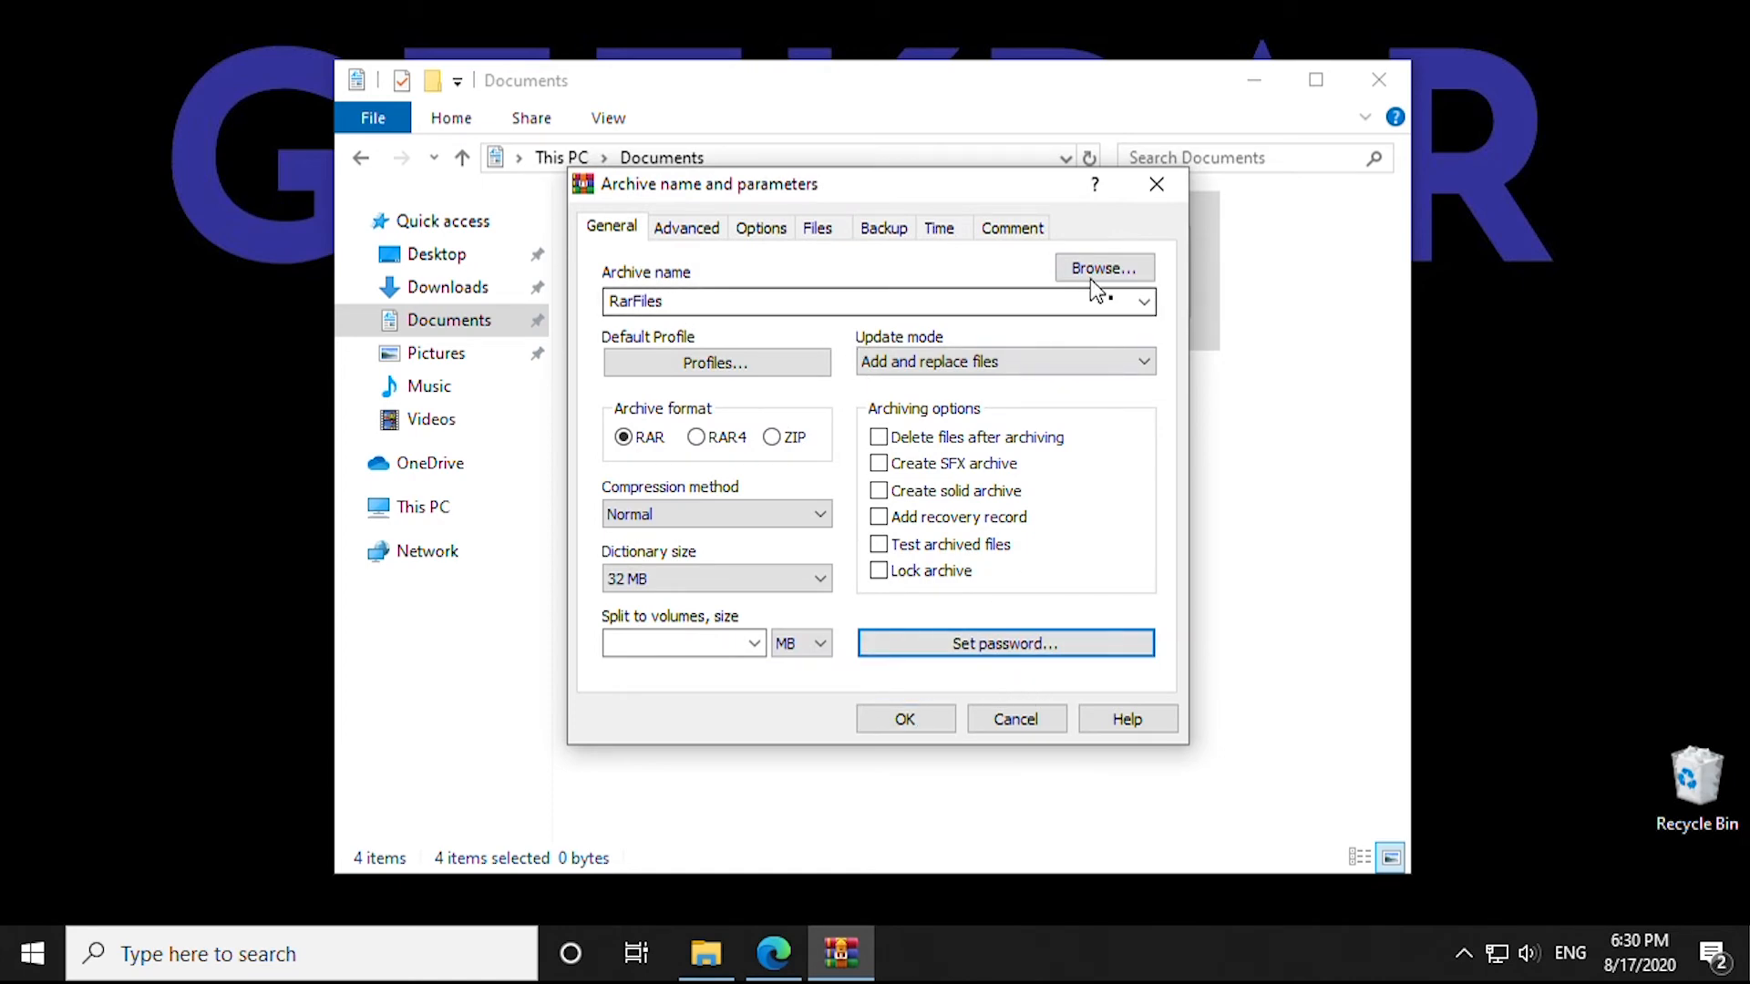
# Confirm the default RAR settings to build RarFiles.rar in Documents.
pyautogui.click(1101, 268)
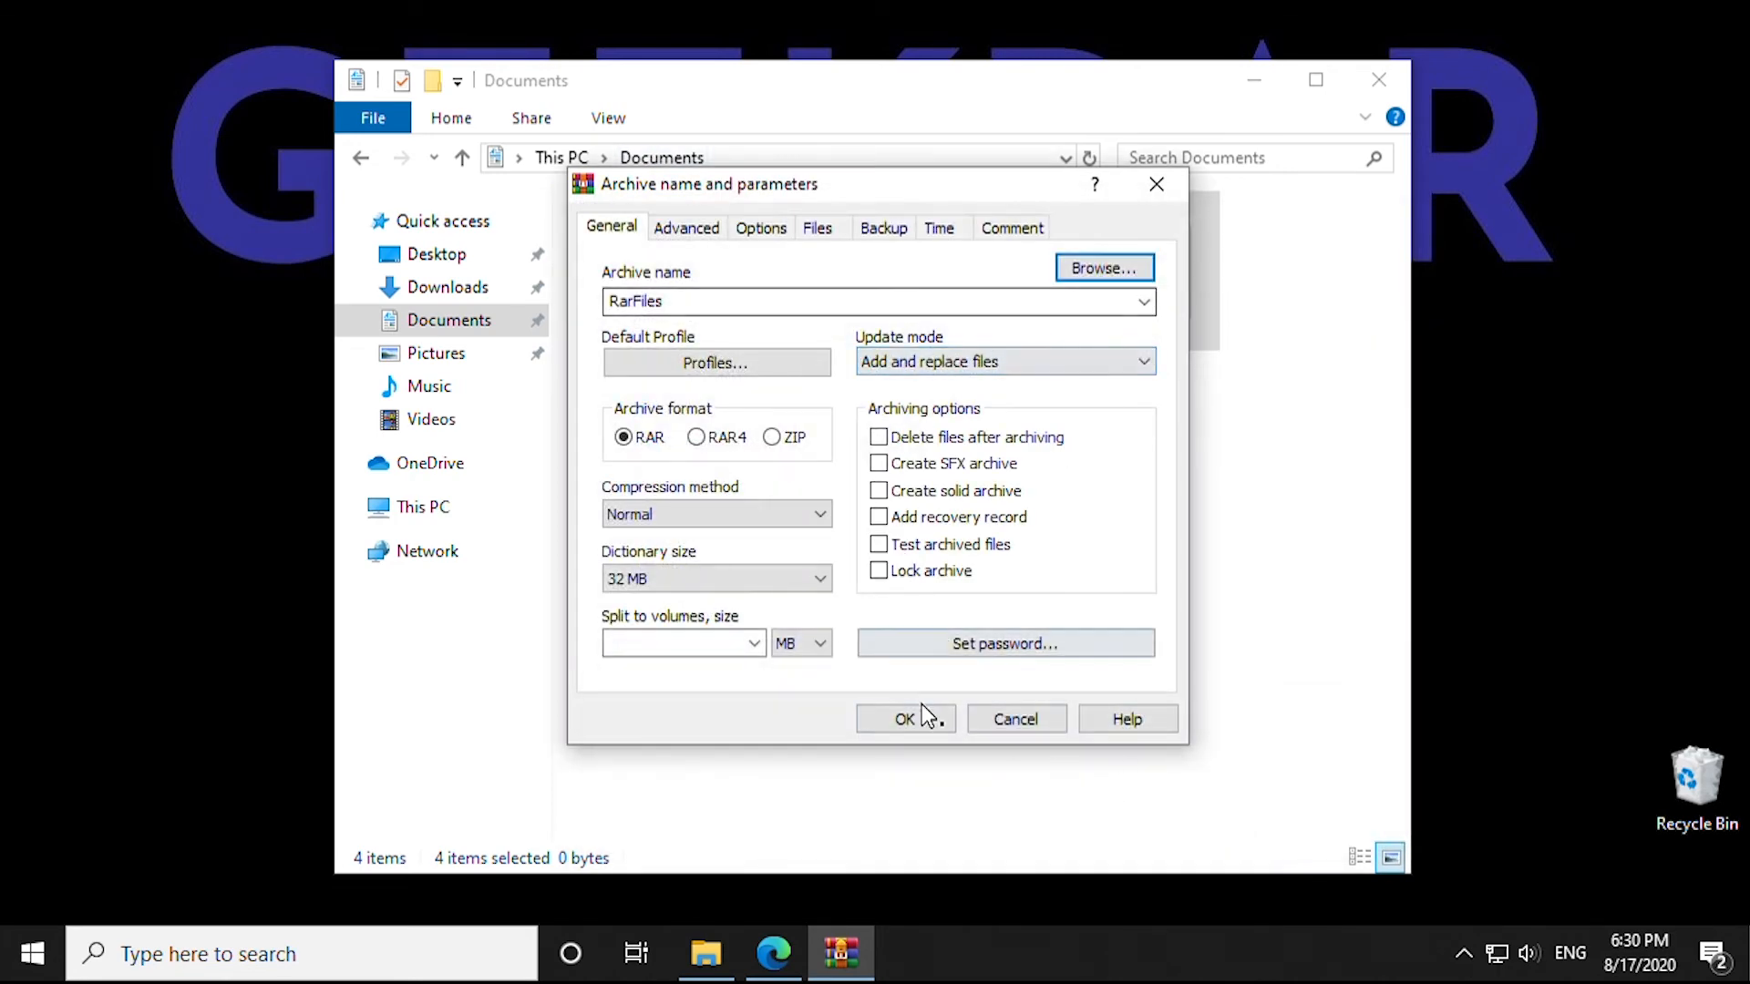
pyautogui.click(904, 719)
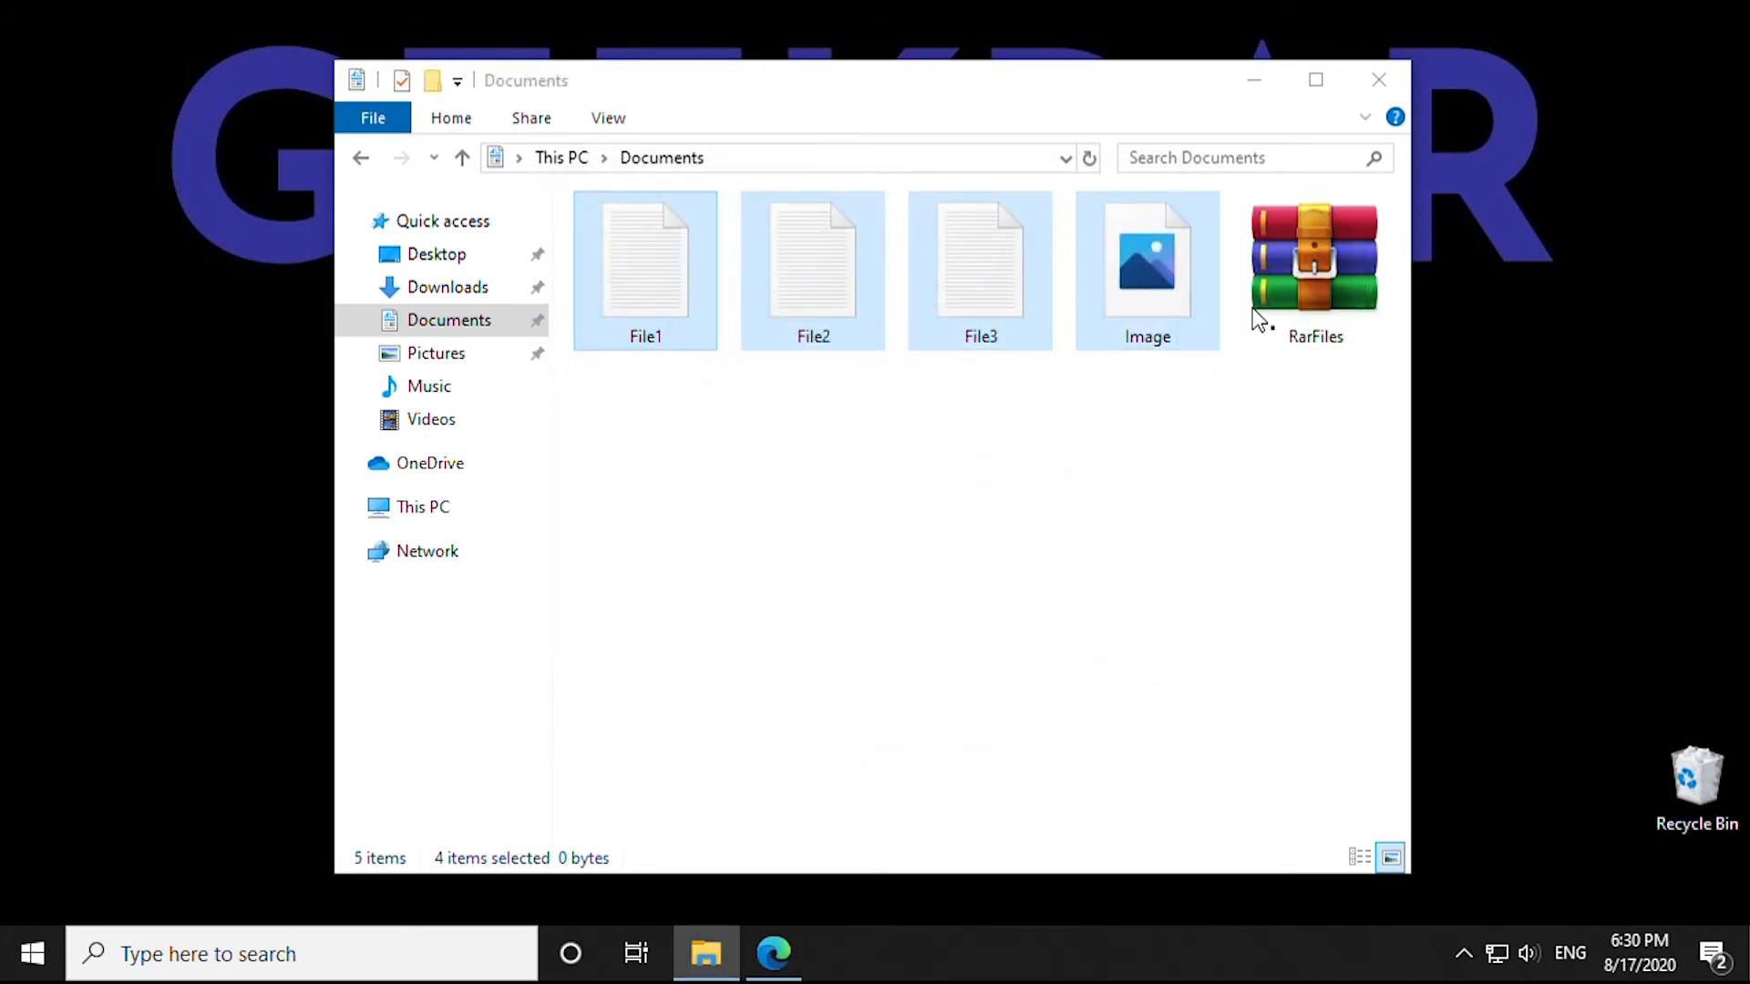
# Open RarFiles.rar, close it, and reopen it to view its four files.
pyautogui.click(1314, 259)
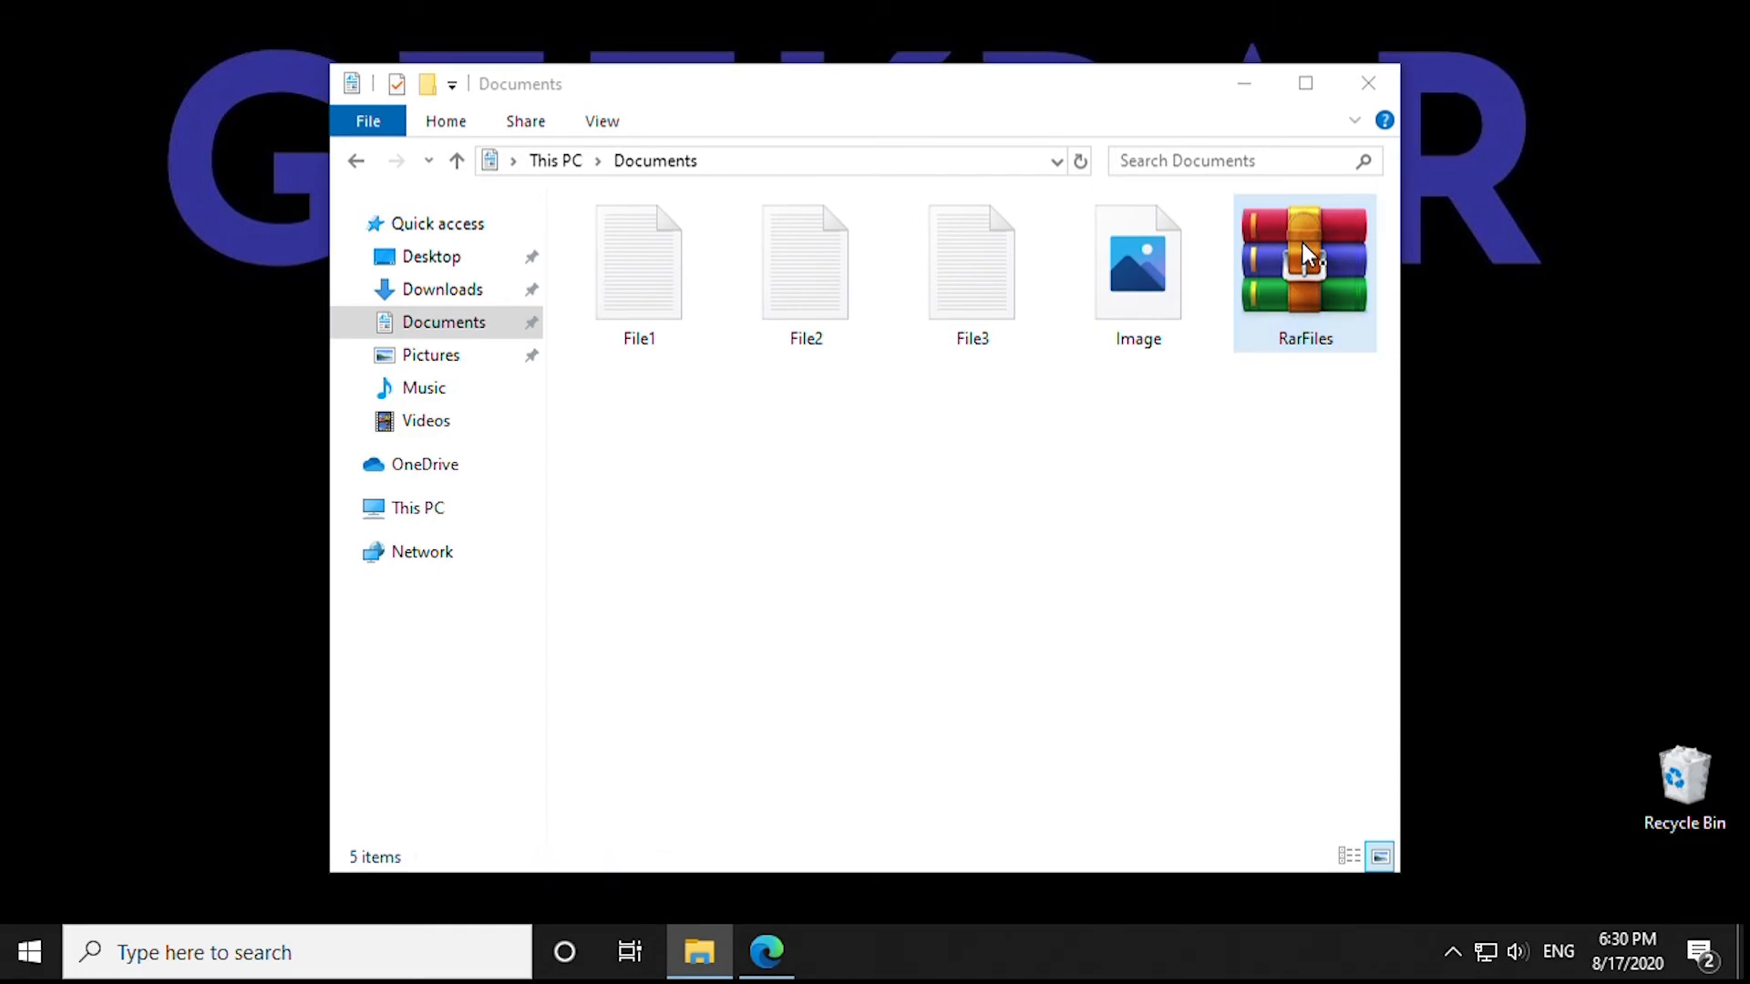
pyautogui.doubleClick(1303, 262)
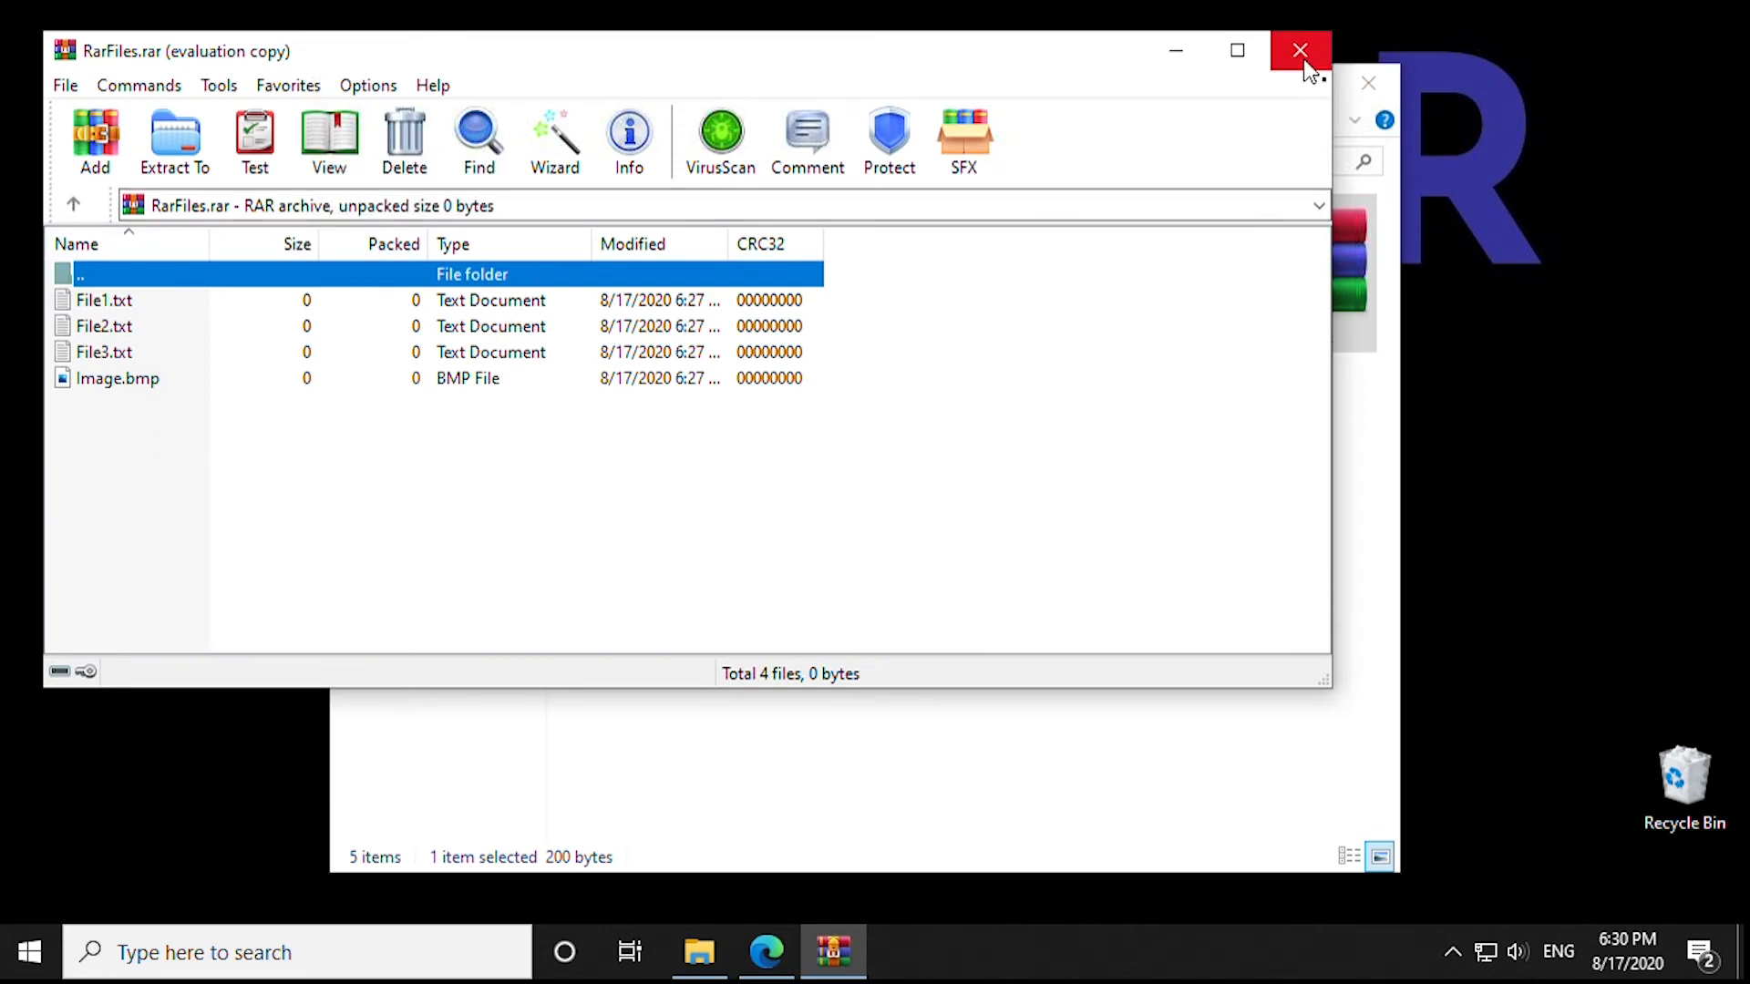
pyautogui.click(1298, 51)
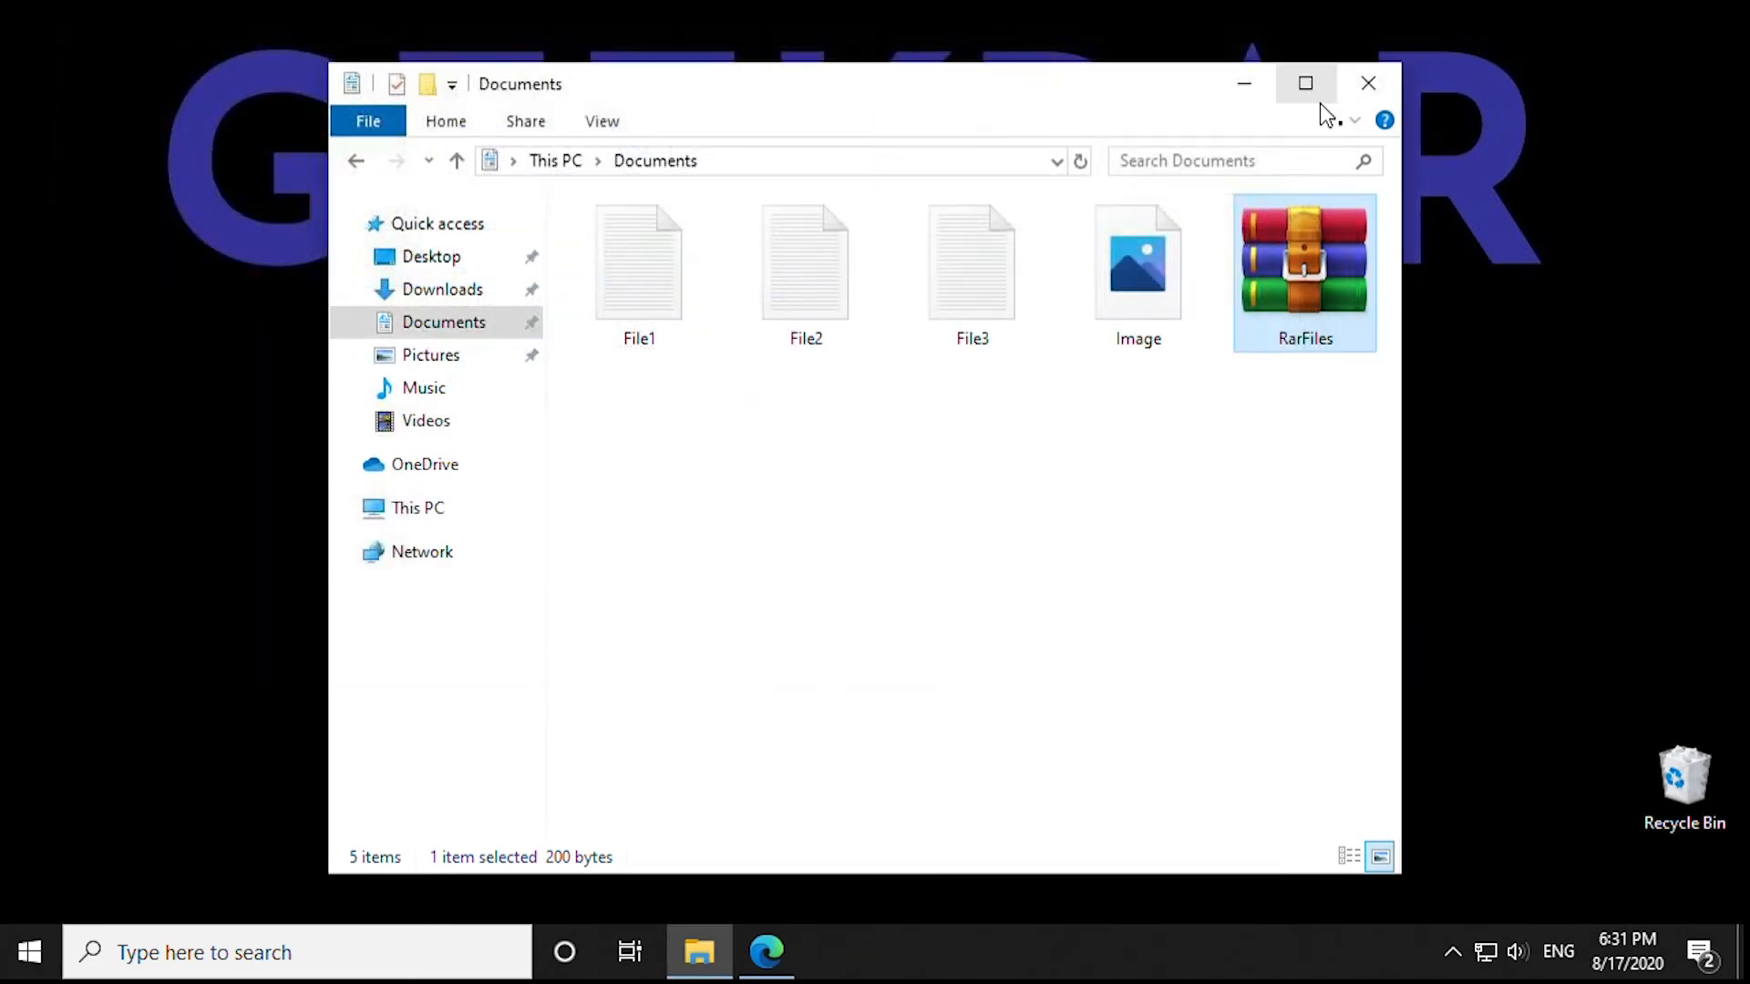
pyautogui.doubleClick(1304, 262)
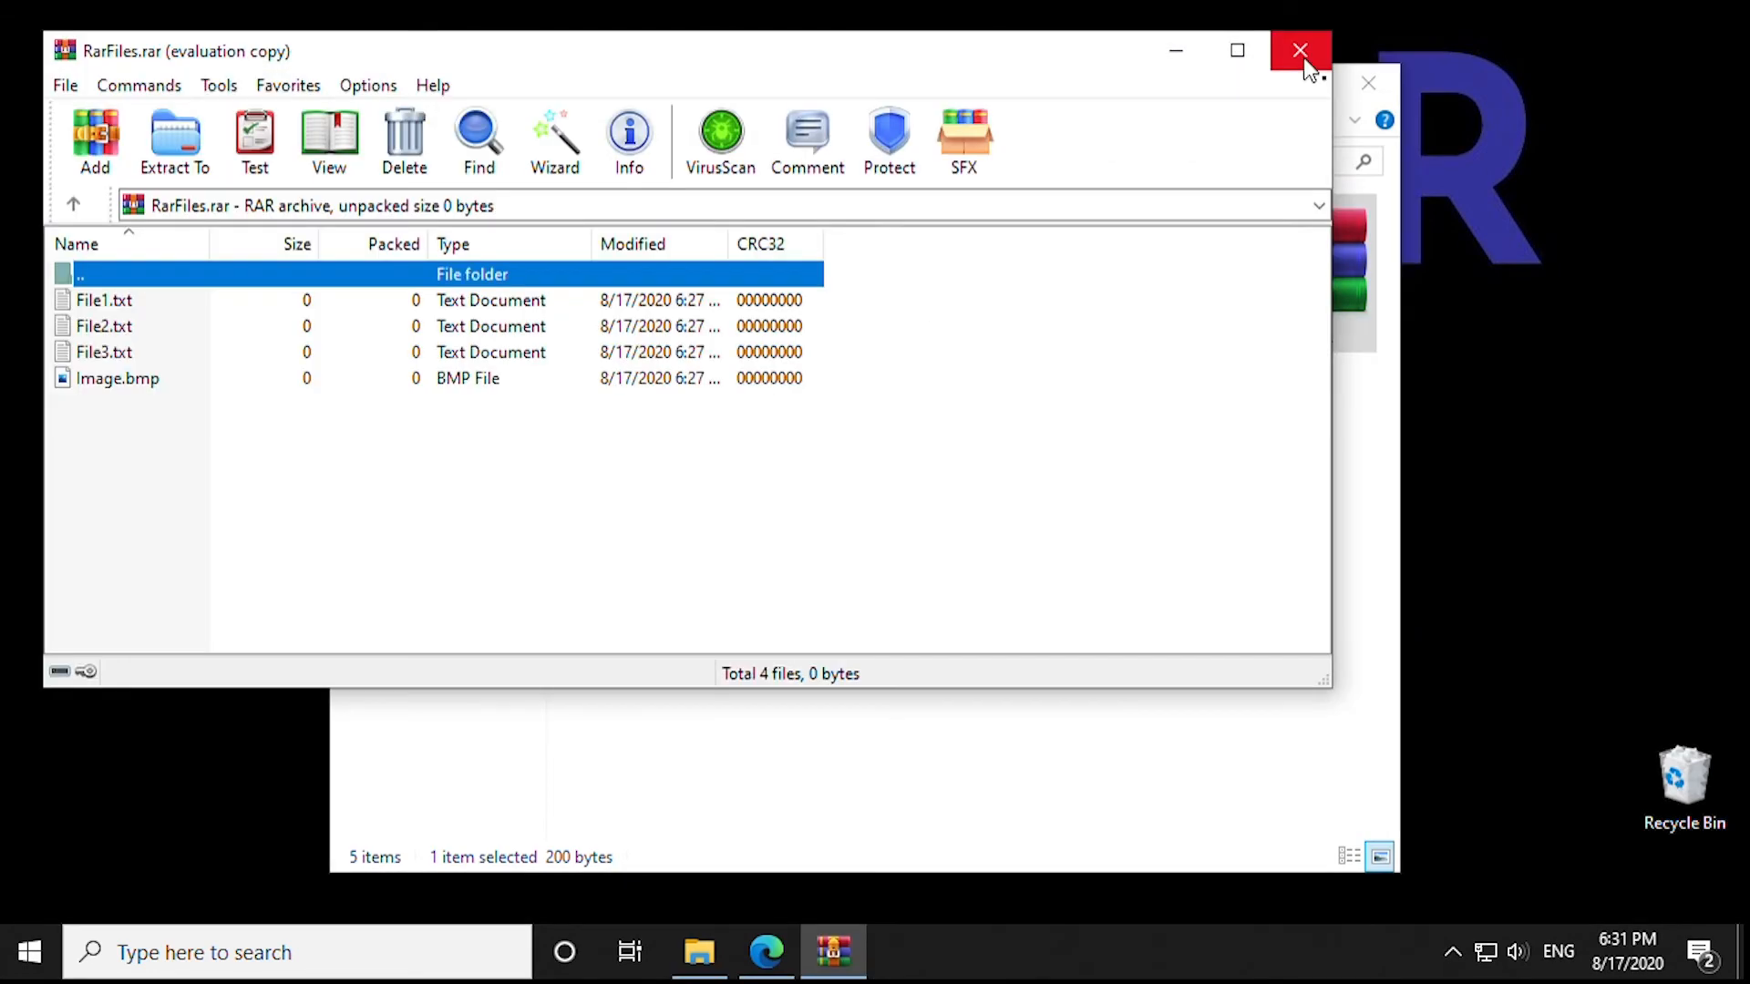